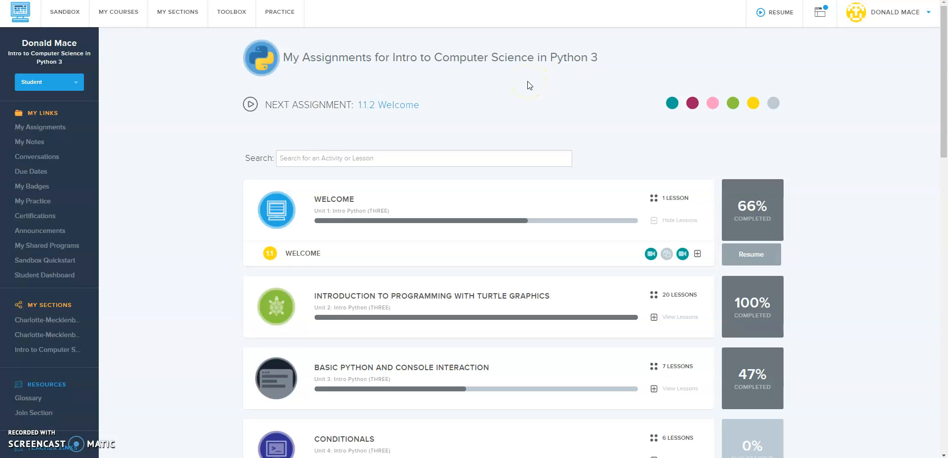
mouse_move(526, 85)
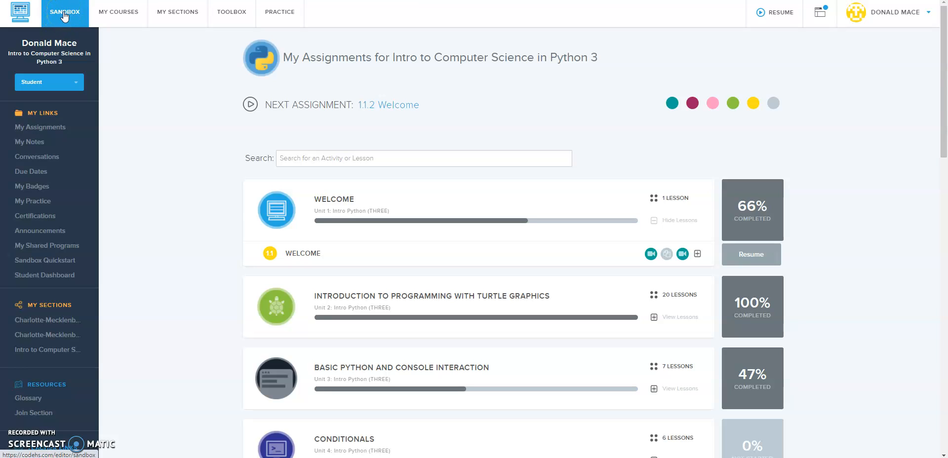
Step: In the sandbox, name a new program 'Python 1 Module 1 Lesson 2 Notes' plus the author's initials
click(65, 11)
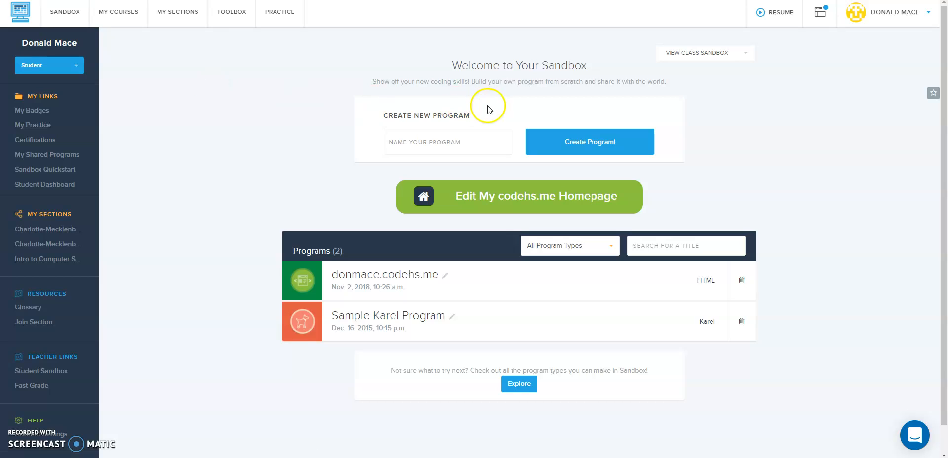
mouse_move(357, 149)
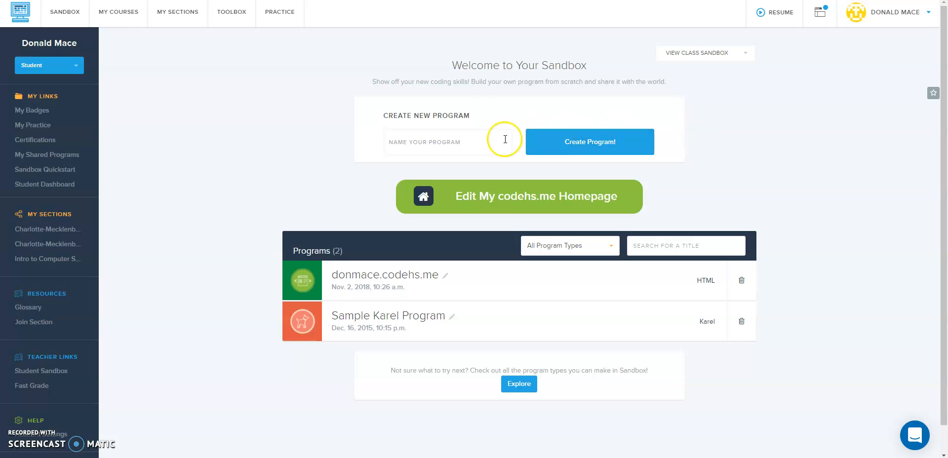
click(447, 142)
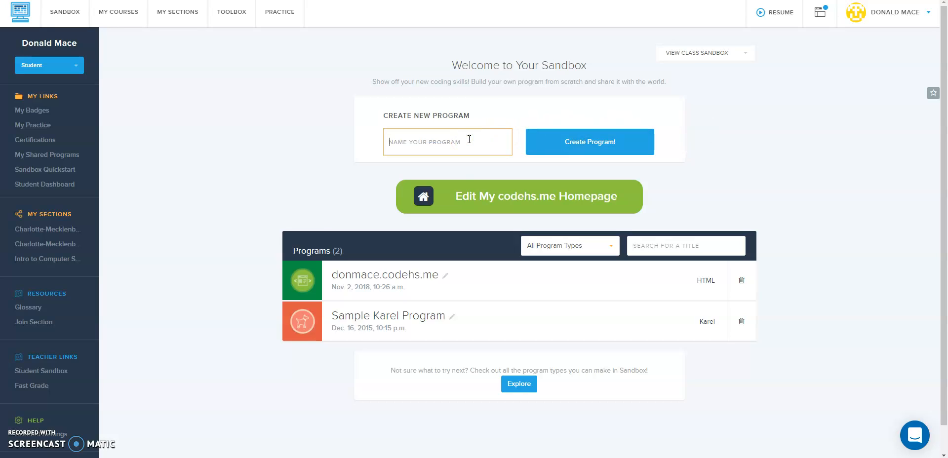
text(Python 1 M)
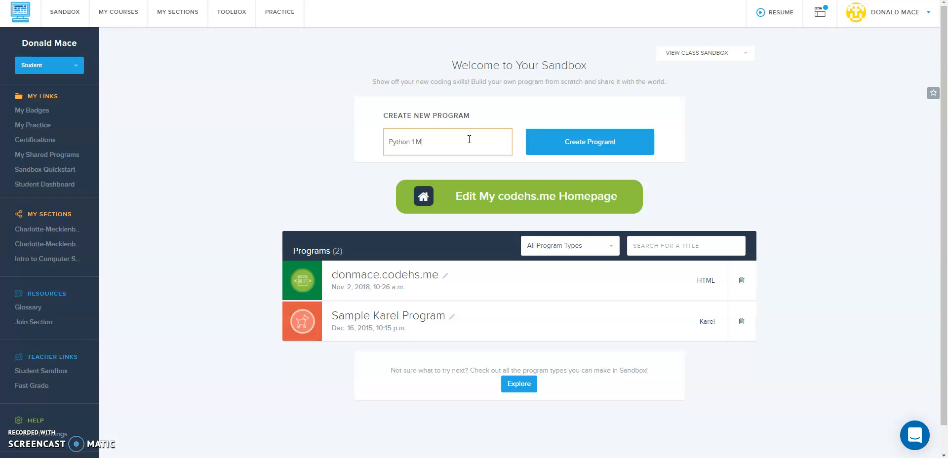
text(odule 1 Lesson 2 Notes)
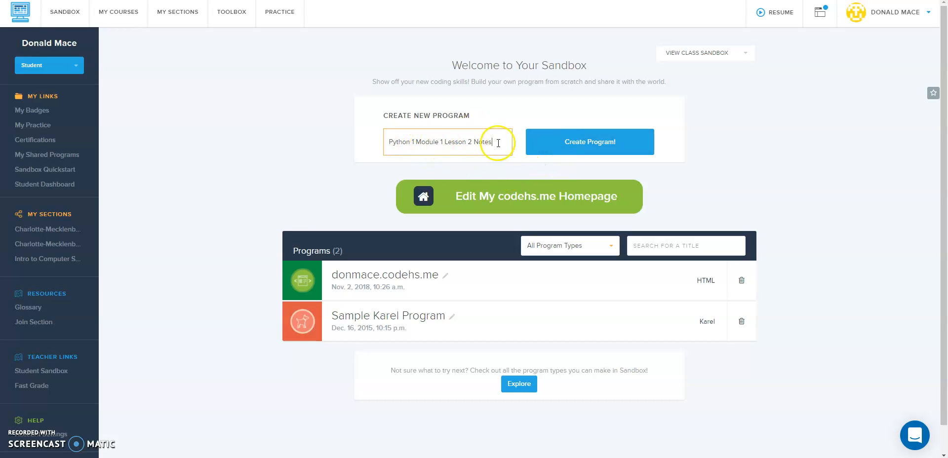
mouse_move(392, 141)
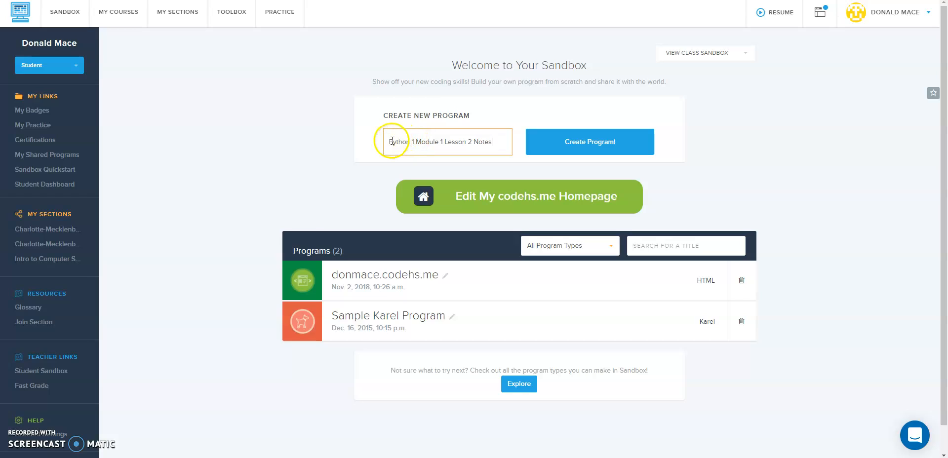
text(-)
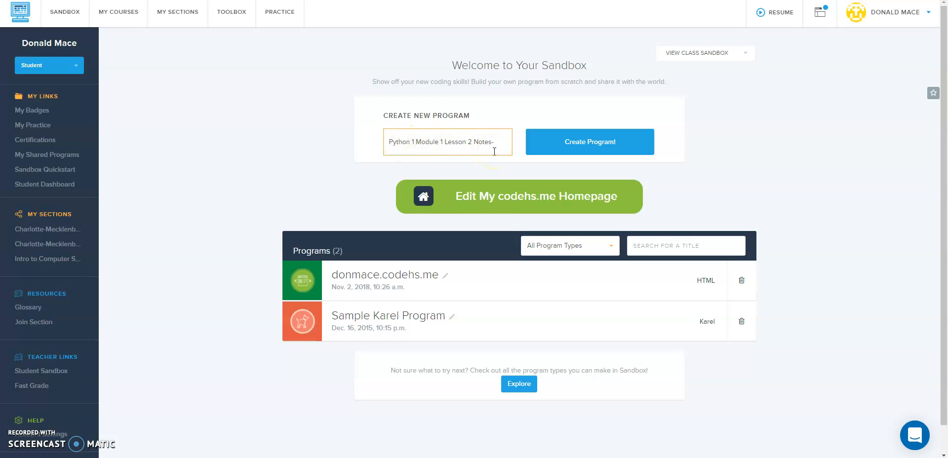
key(Backspace)
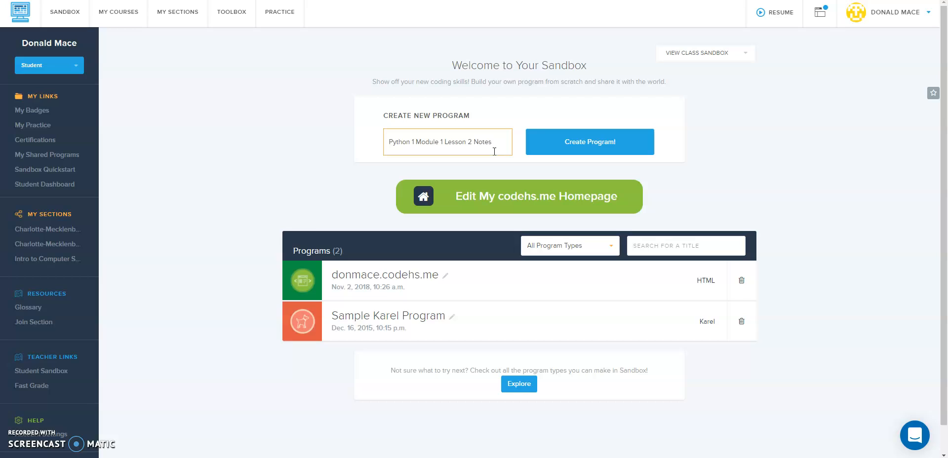
text(- DMace)
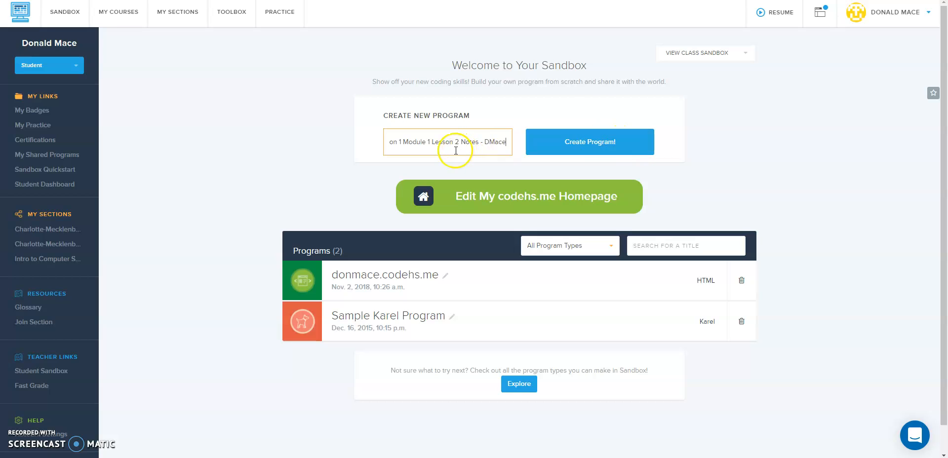
Step: Submit the name, choose Python 3 as the program type and create the program
click(590, 141)
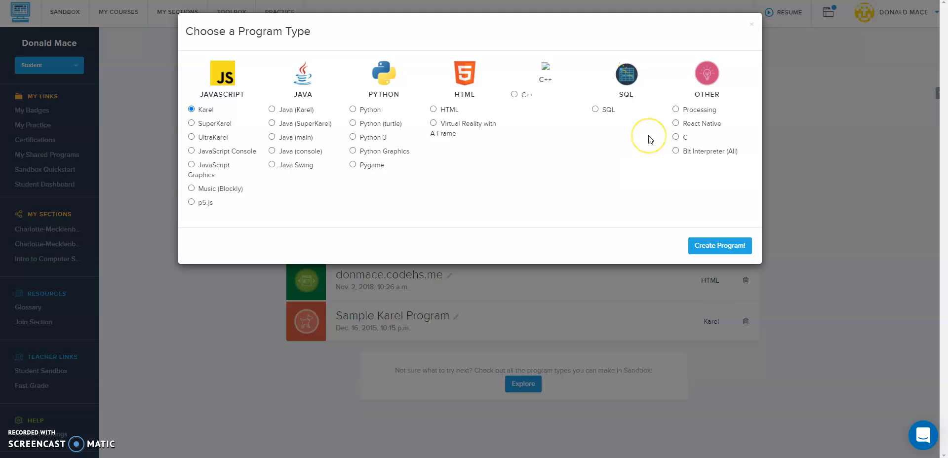
mouse_move(628, 153)
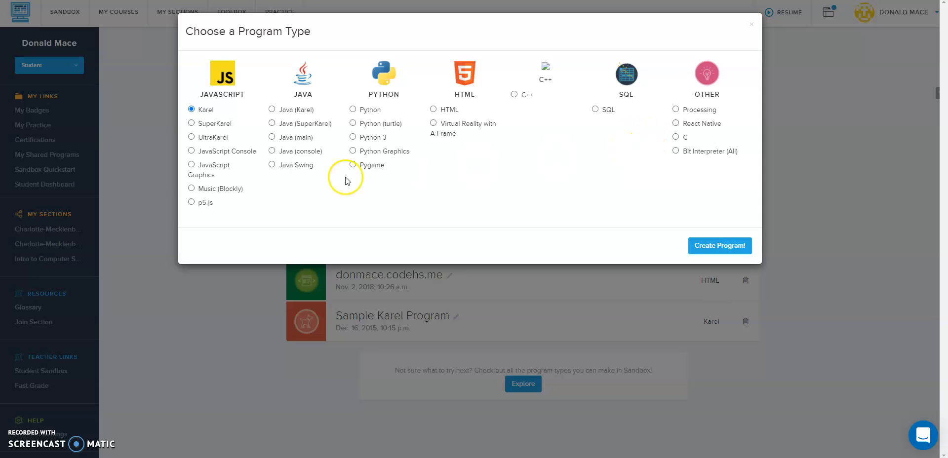
mouse_move(381, 147)
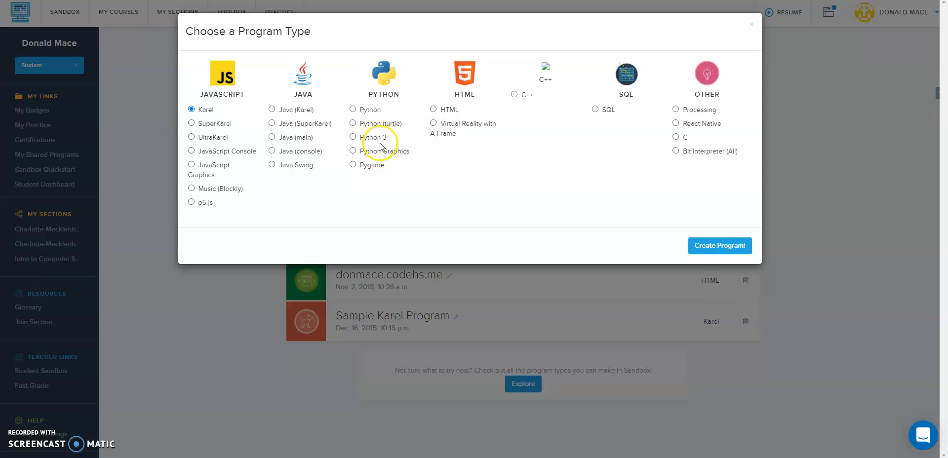
mouse_move(391, 143)
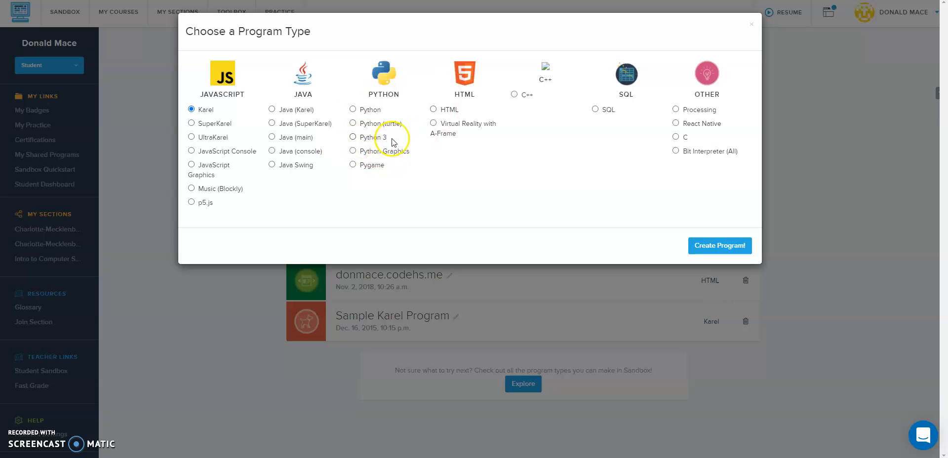
click(353, 138)
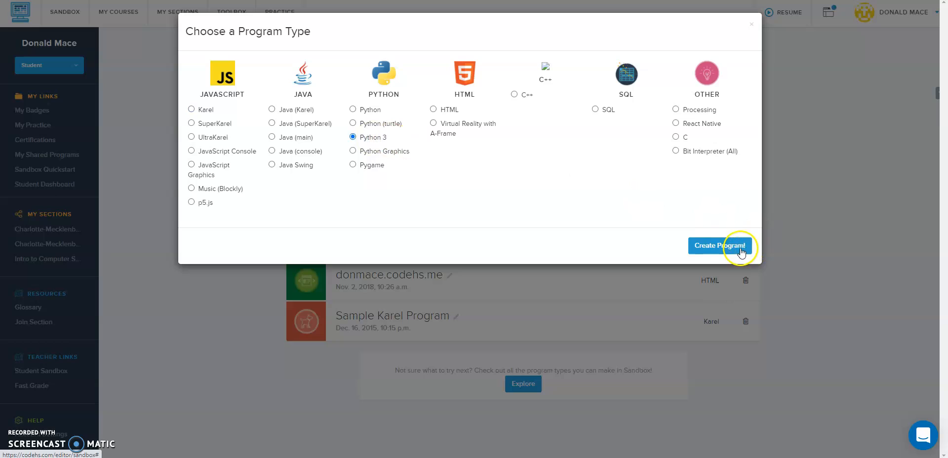
click(720, 247)
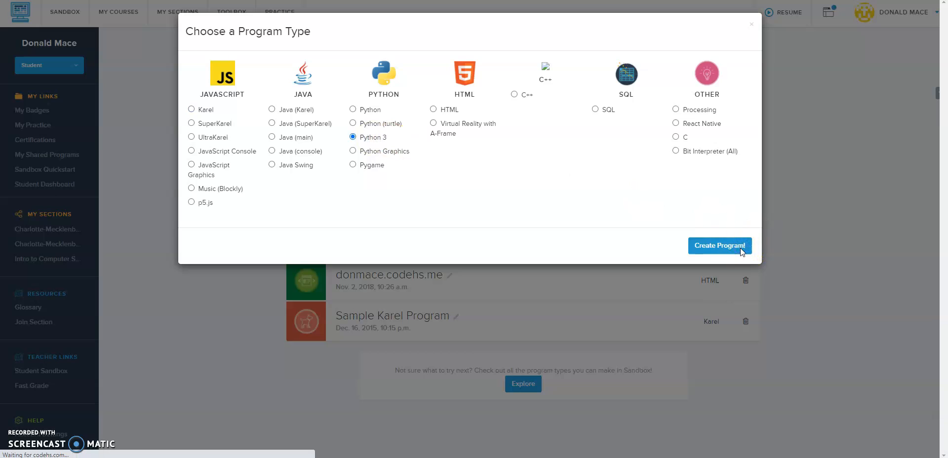
click(720, 246)
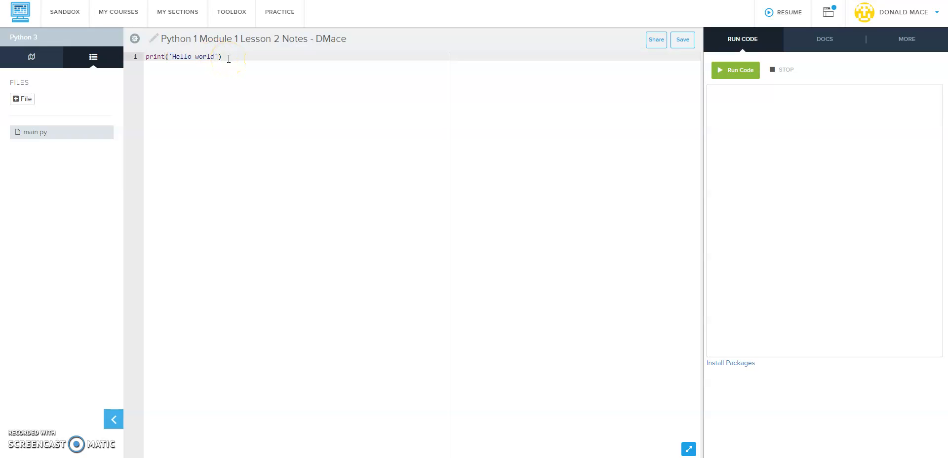
Step: Run the starter hello-world line and add blank lines below the print statement
click(735, 70)
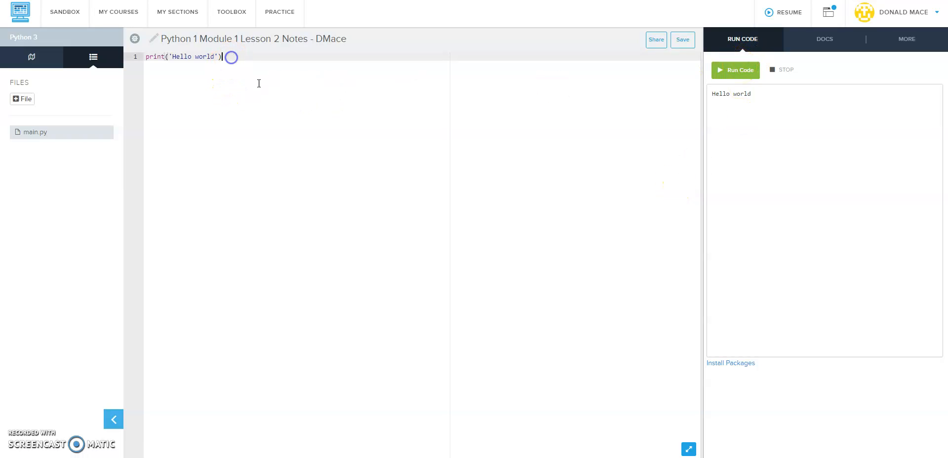
key(Enter)
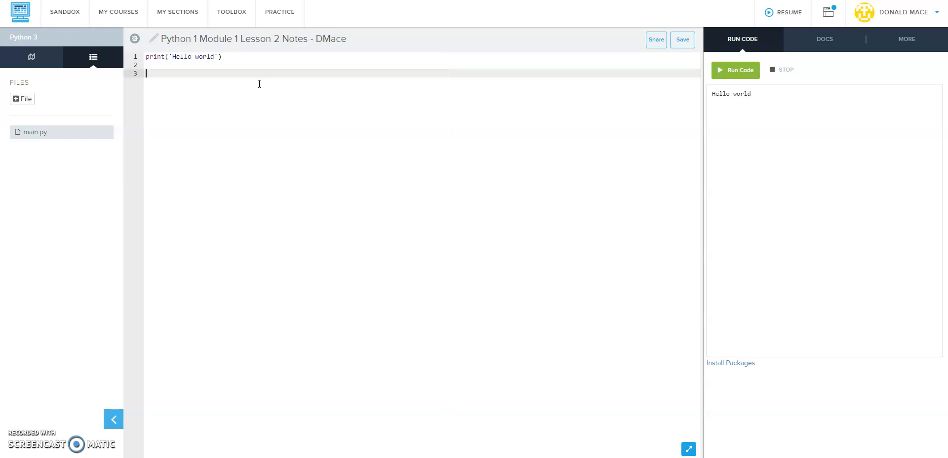
Step: Write the comment '# another way to display information using the print( ) function'
text(#)
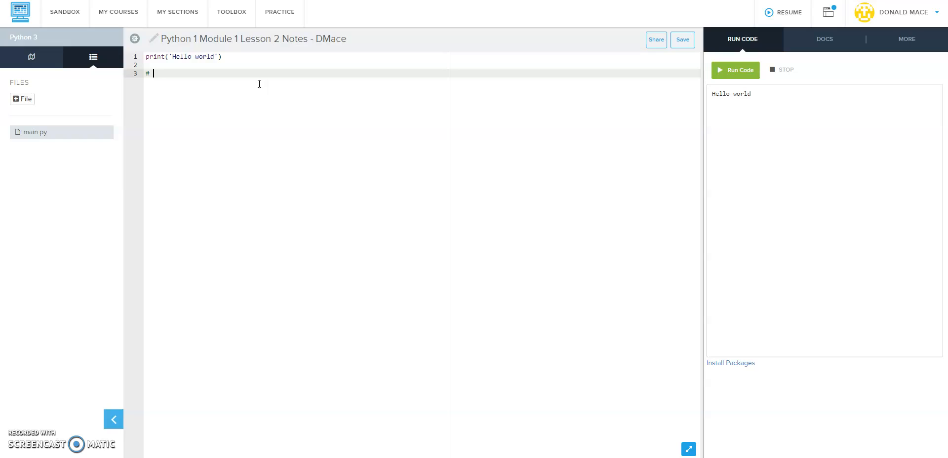
text(another)
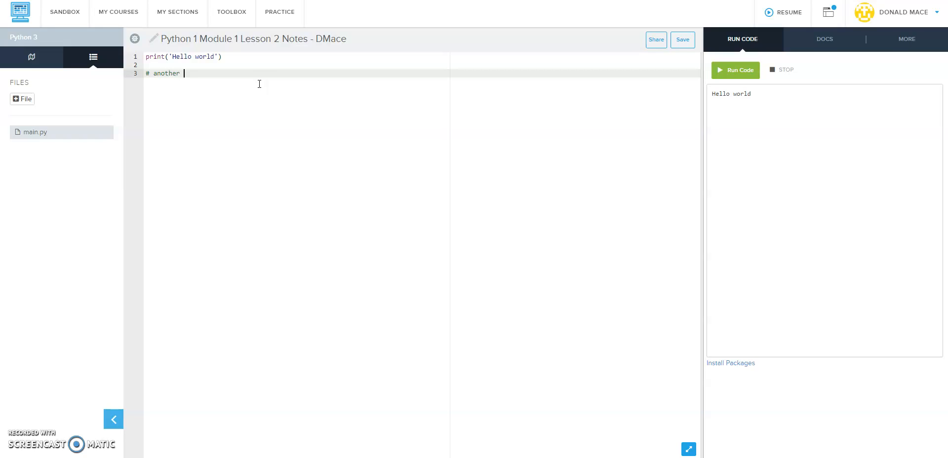
text(way to display informati)
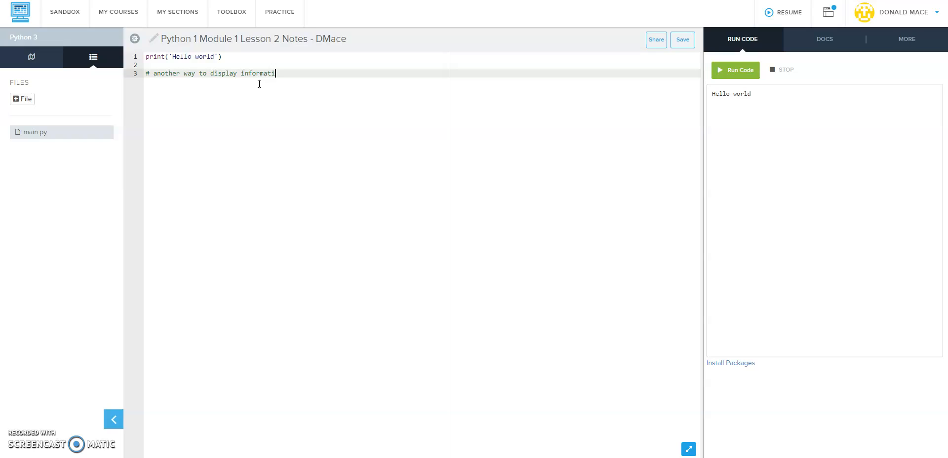
text(on)
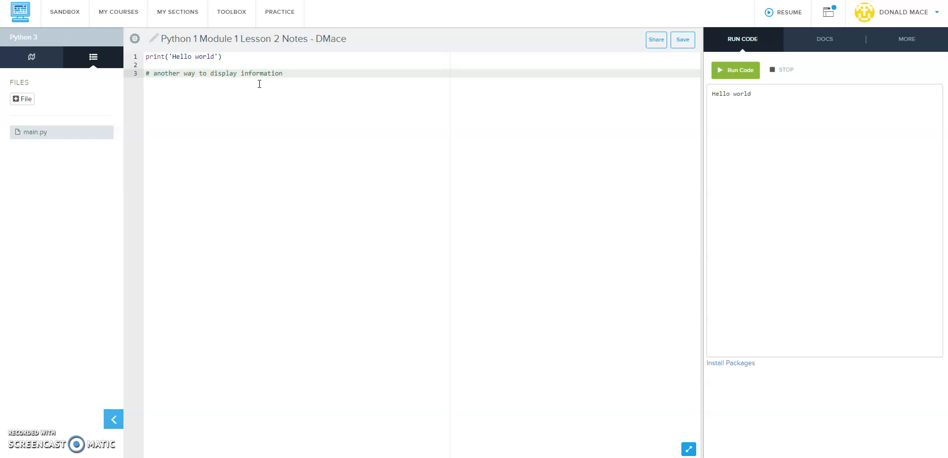
text(u)
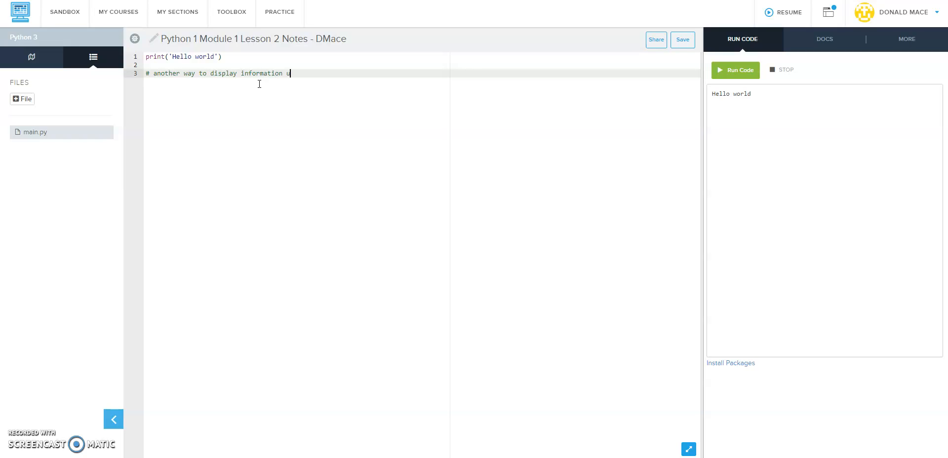
text(sing the print)
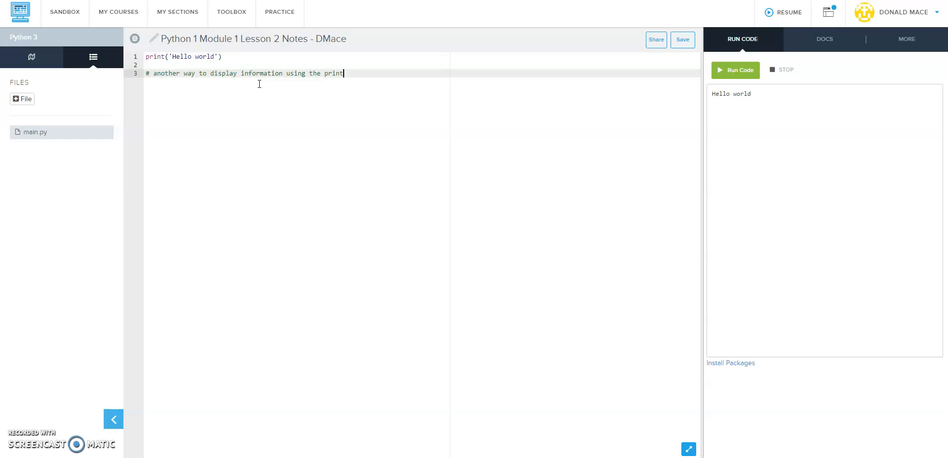
text(function)
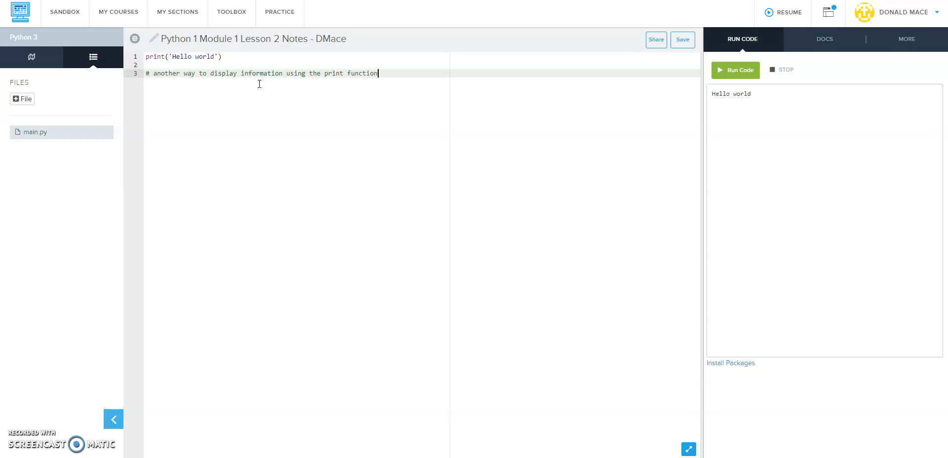
text(())
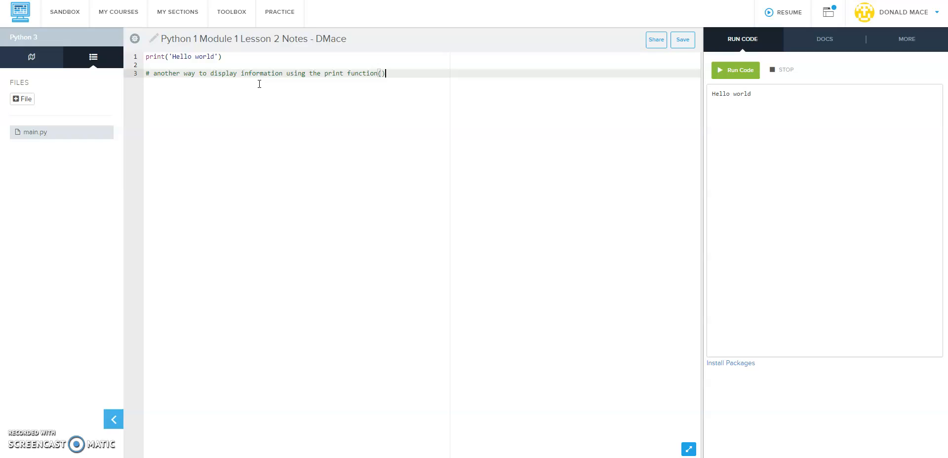
key(BackSpace)
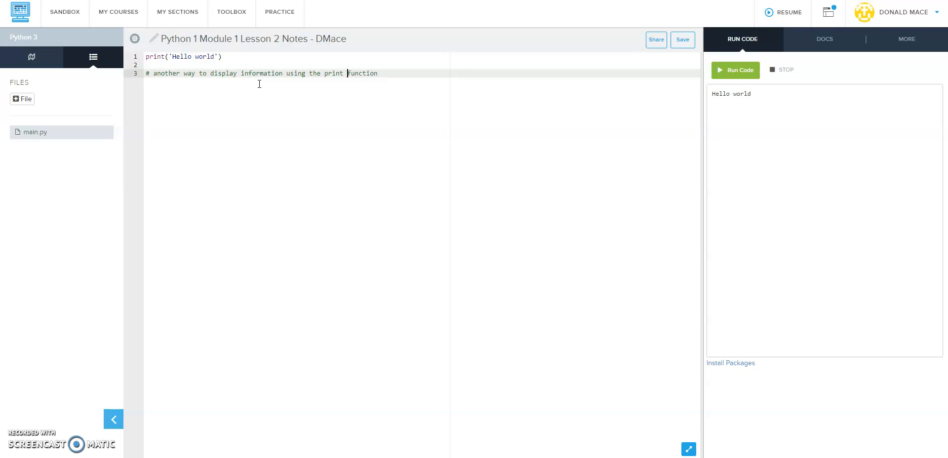
text(( ))
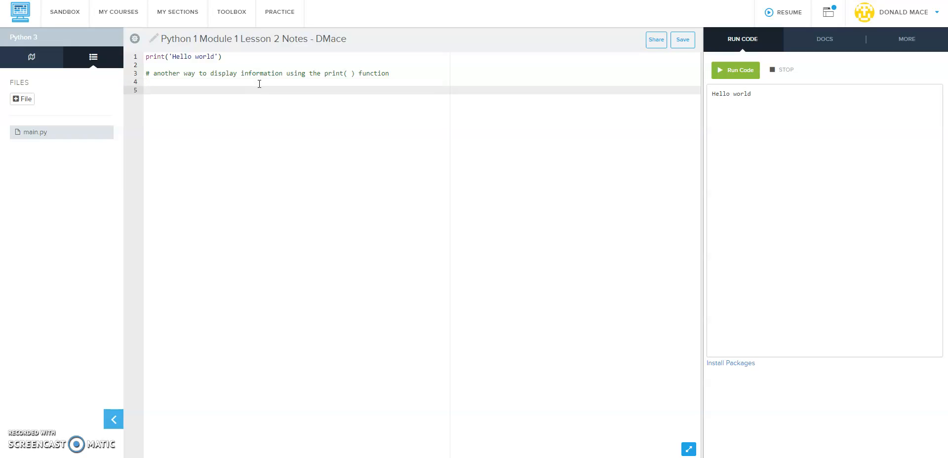
Step: Write print("My name is", "Mr. Mace", ", and I like pizza!") as a multi-argument print statement
text(print)
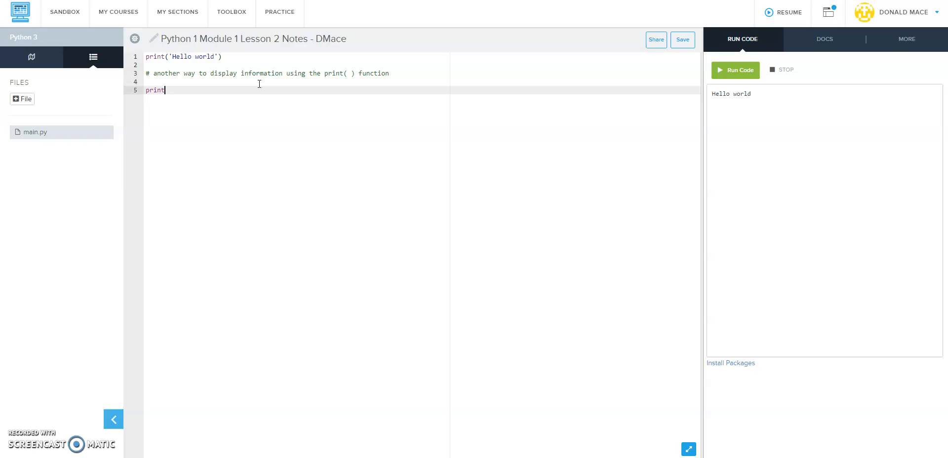
text(()
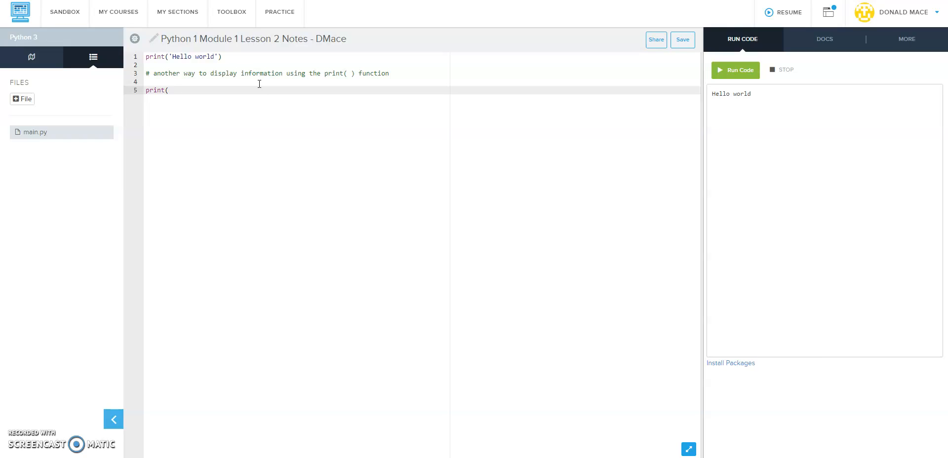
text(")
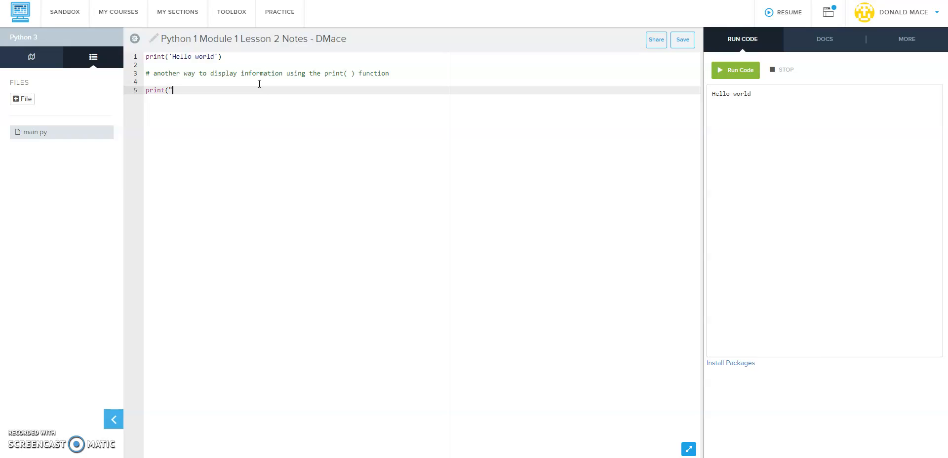
text(my name is)
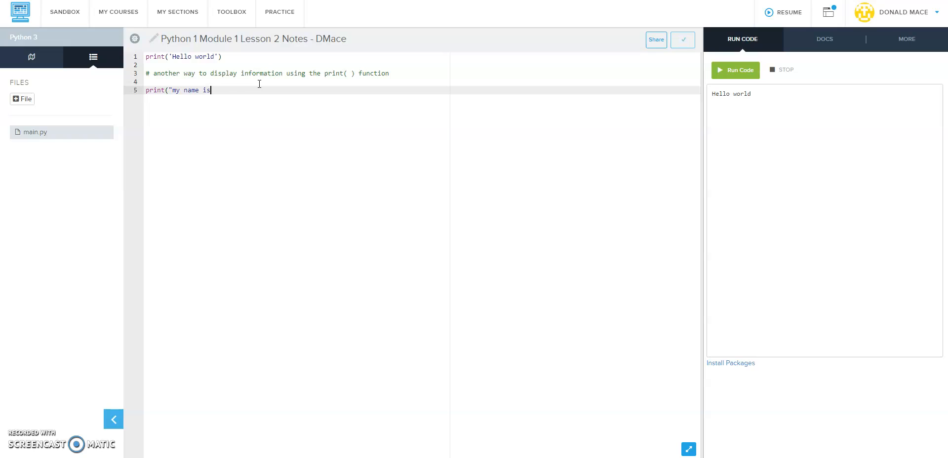
text(",)
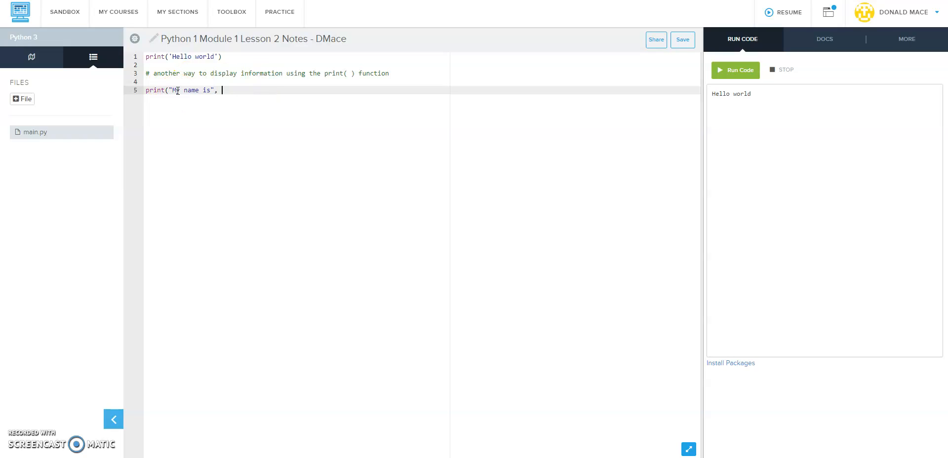
text("m)
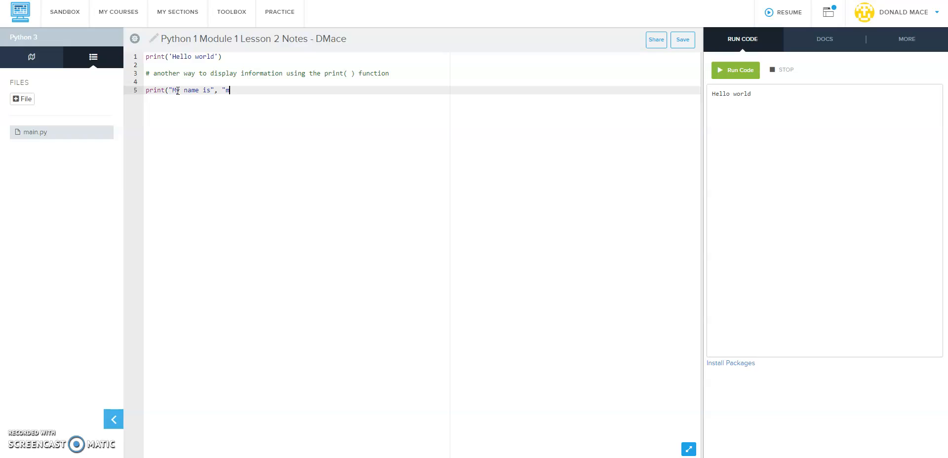
text(r. mace)
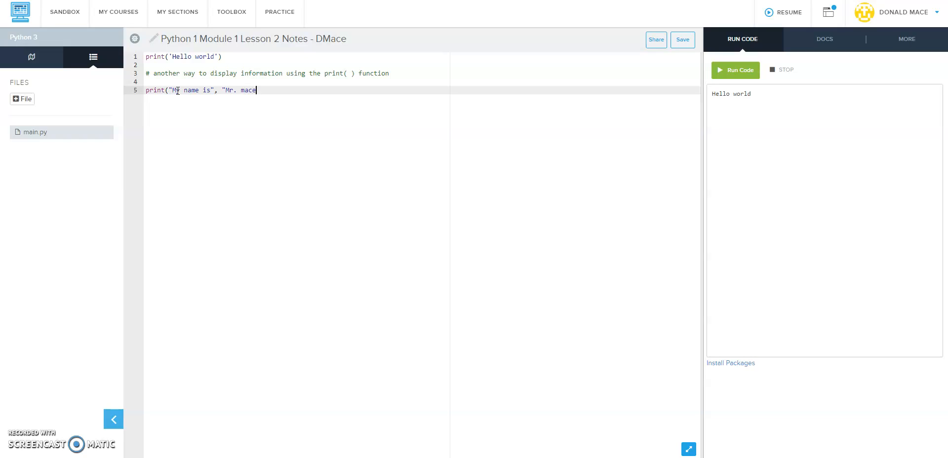
key(Backspace)
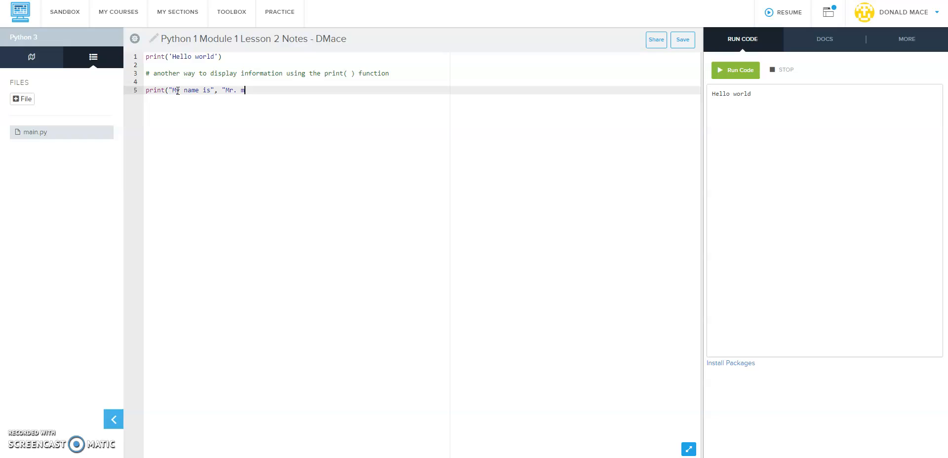
text(ace", ", and I like)
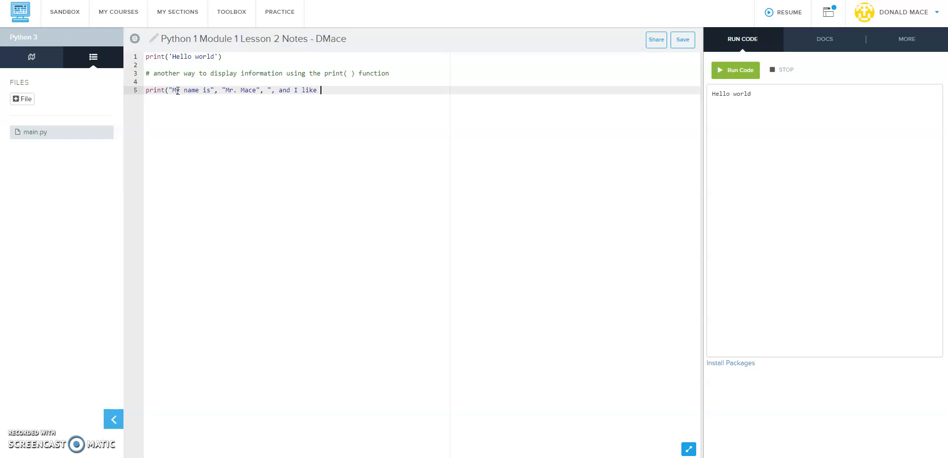
text(piz)
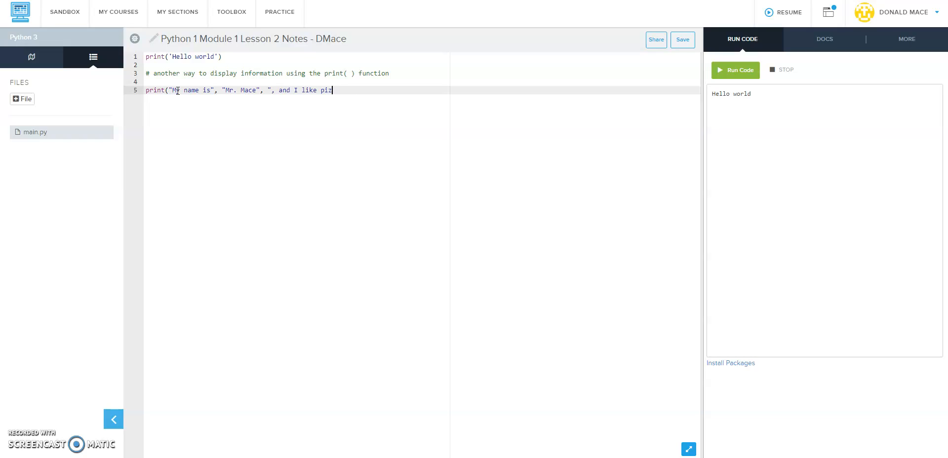
text(za)
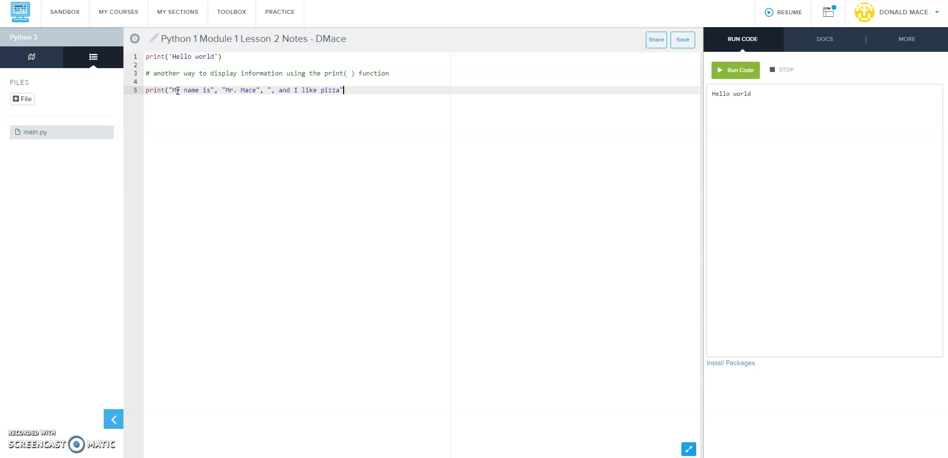
key(Backspace)
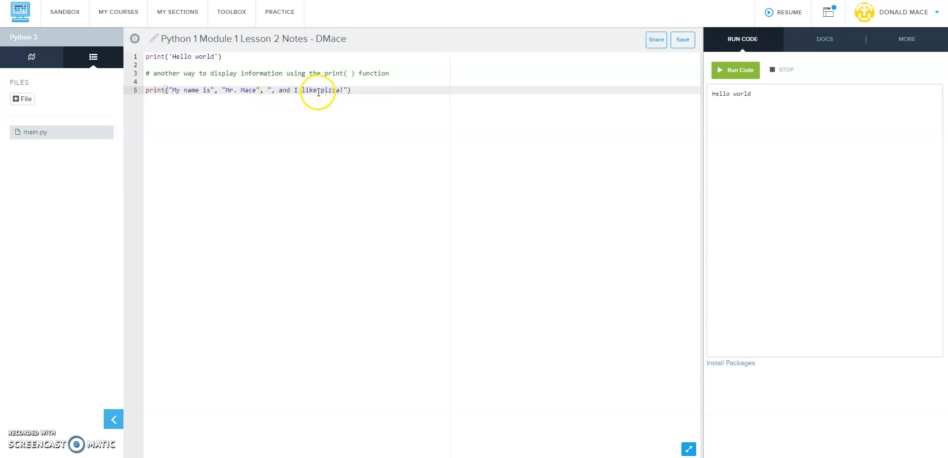
Step: Save and run the program to see 'My name is Mr. Mace , and I like pizza!' printed
click(682, 40)
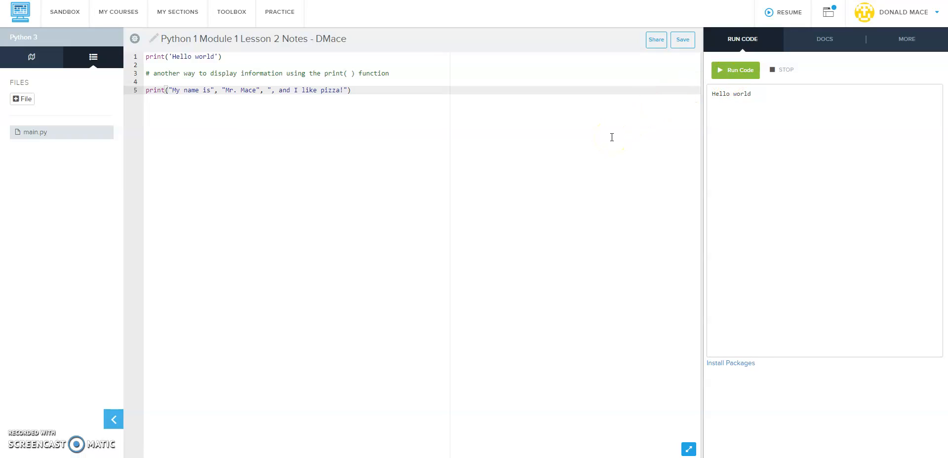
click(735, 70)
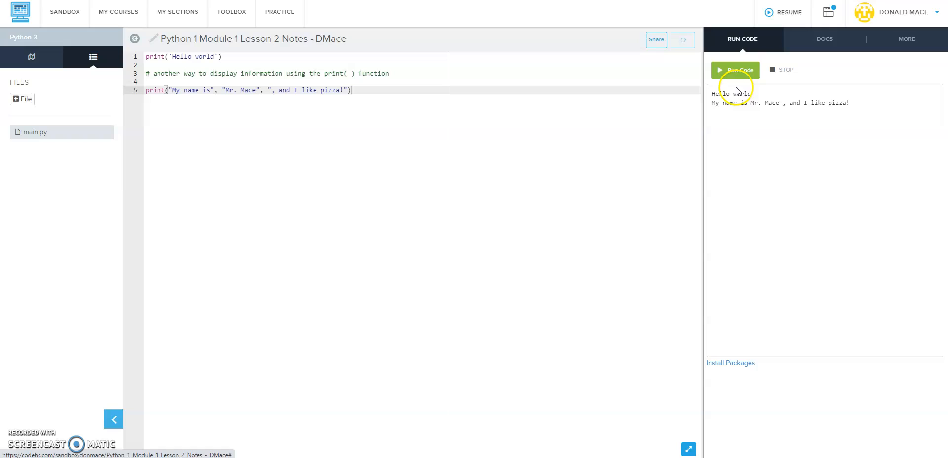
click(735, 70)
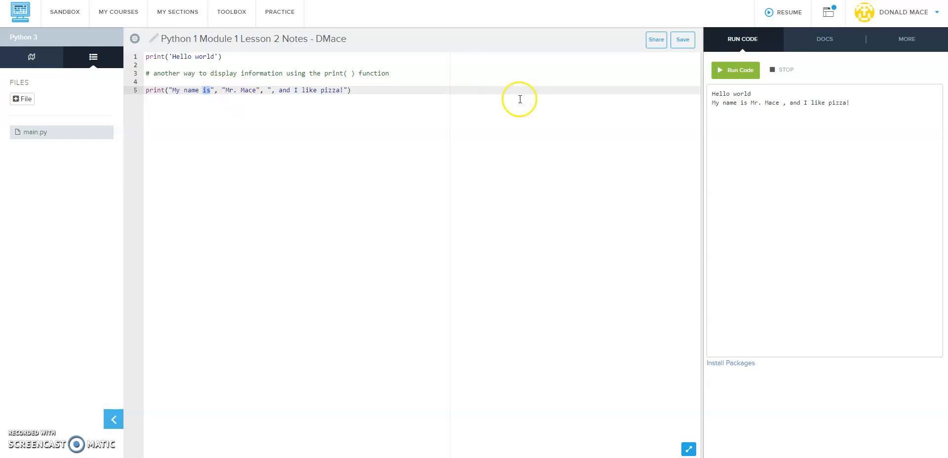
mouse_move(779, 103)
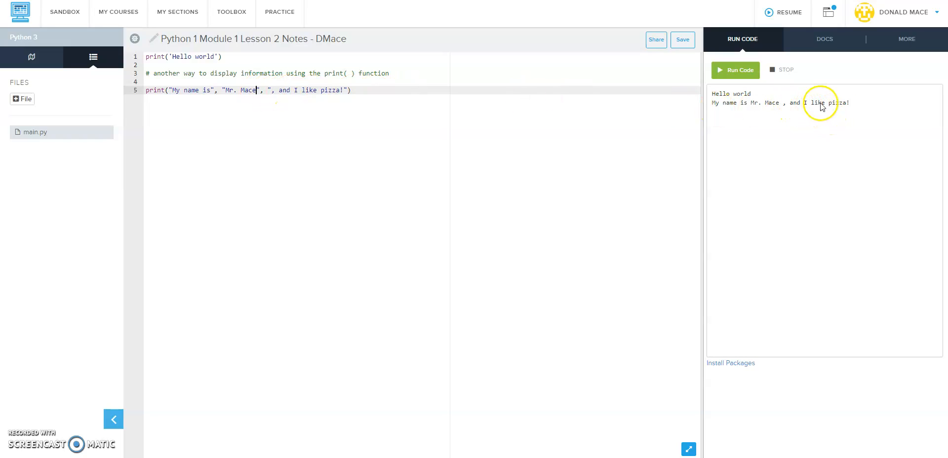
mouse_move(777, 109)
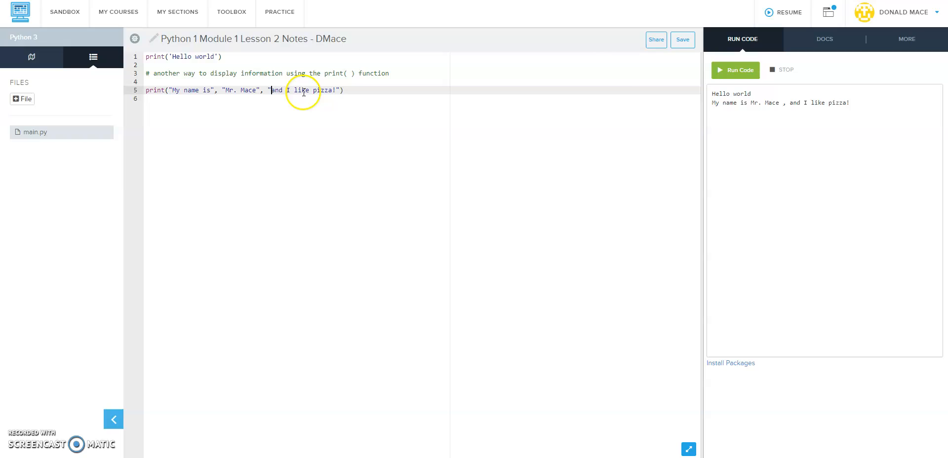
Step: Rerun so the output reads 'My name is Mr. Mace and I like pizza!' and return to the code
click(736, 70)
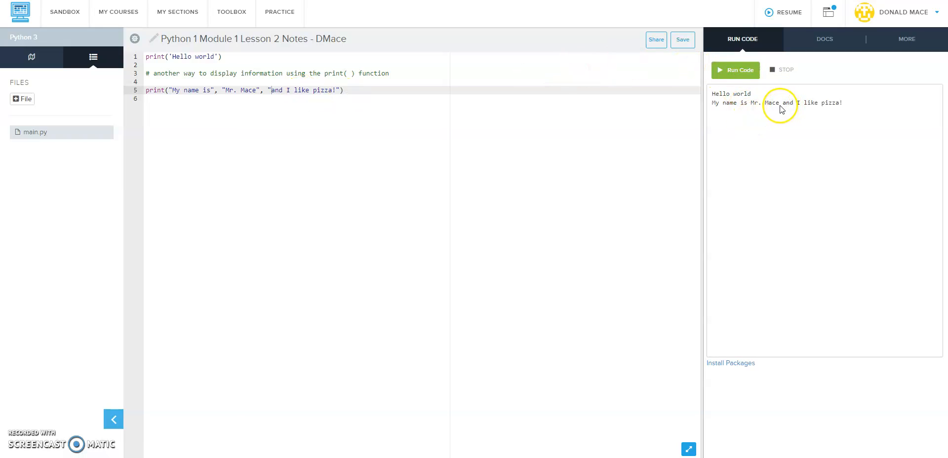
click(682, 39)
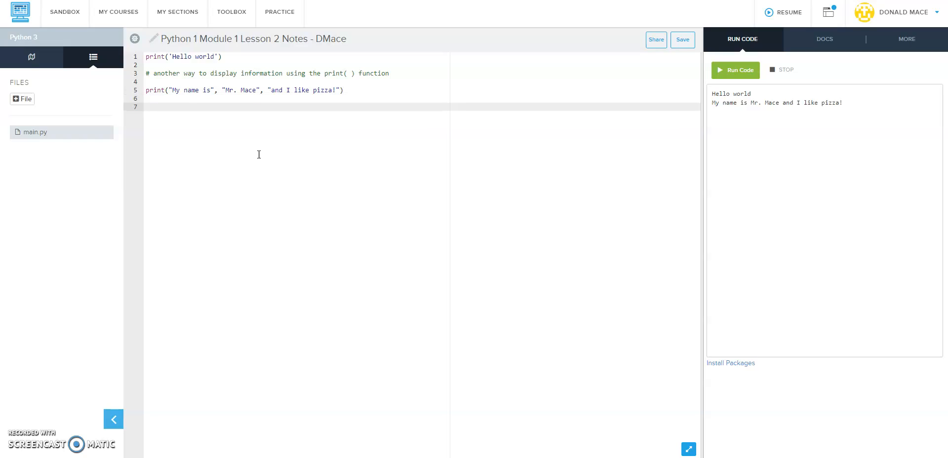
Step: Write the comment '# SYNTAX: print(thing1, thing2, thing3, ...)' and start a new line below it
text(# SYNTAX)
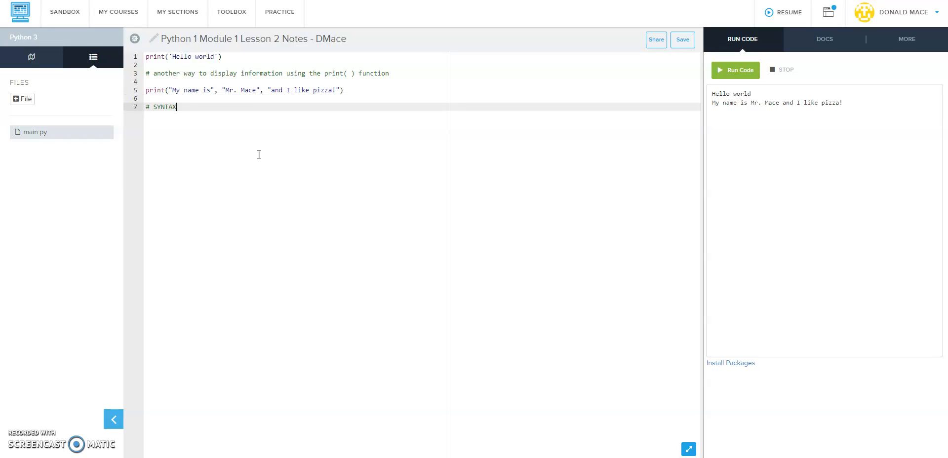
text(:)
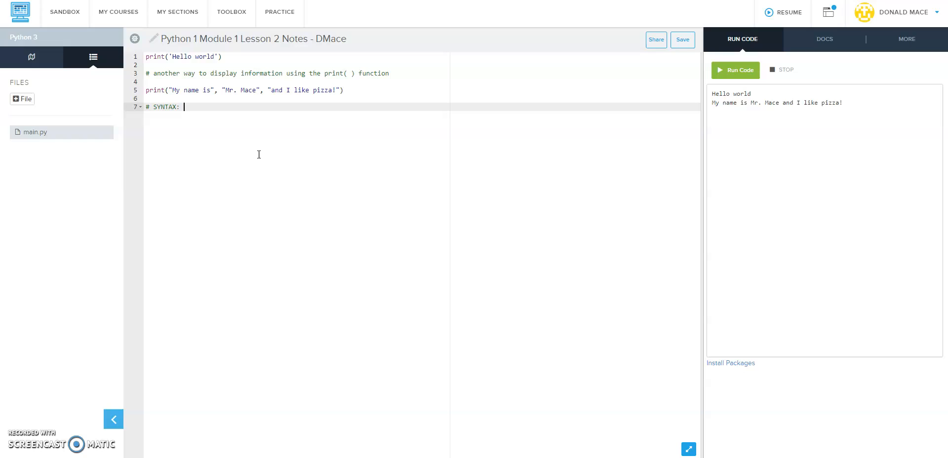
text(print)
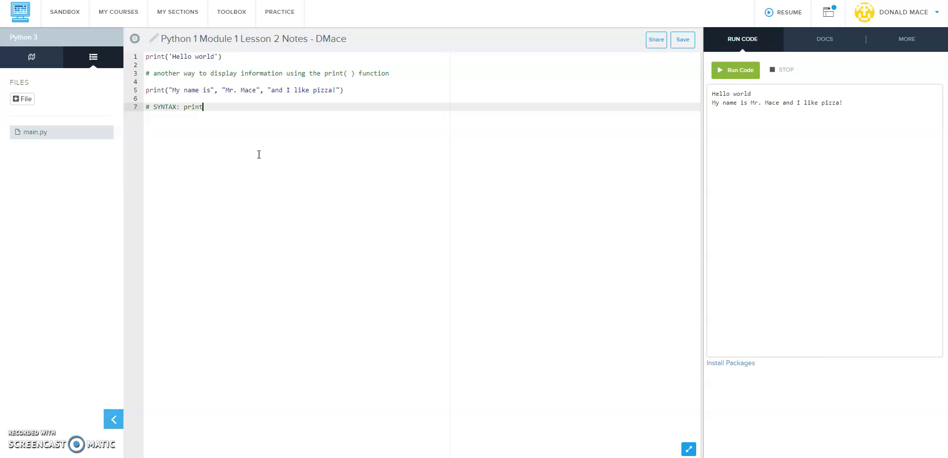
text(()
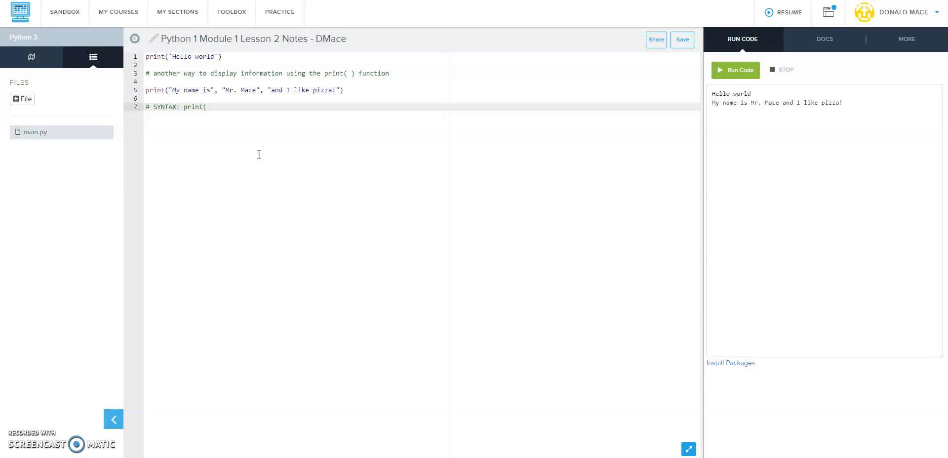
text(thing)
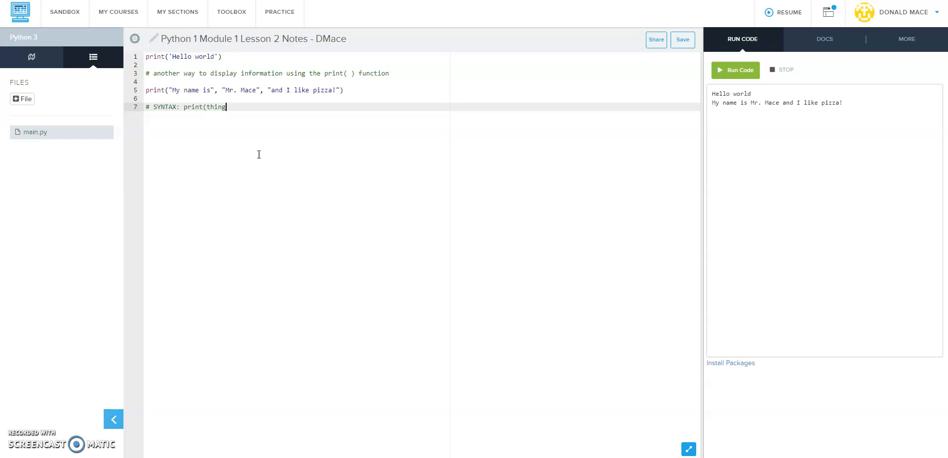
text(1, thi)
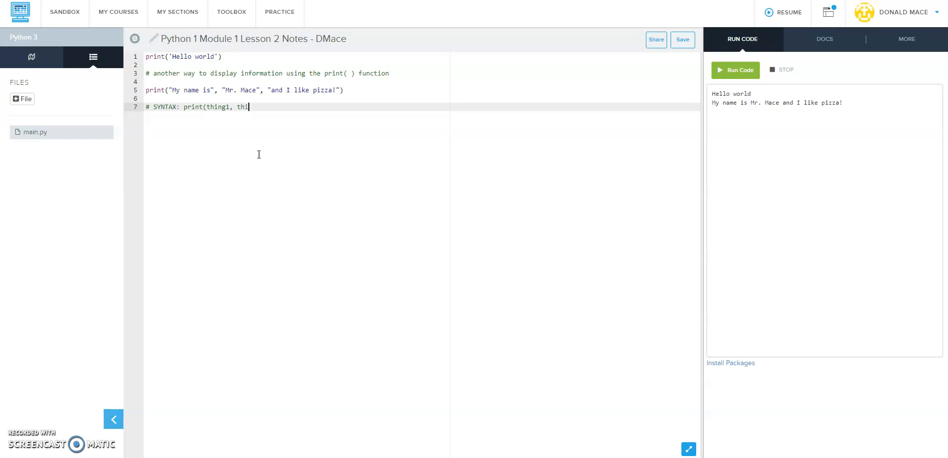
text(ng2,)
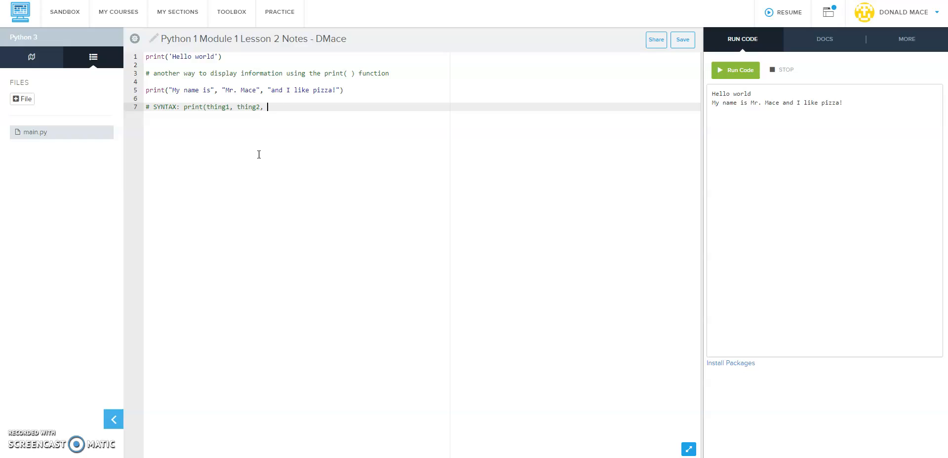
text(thing)
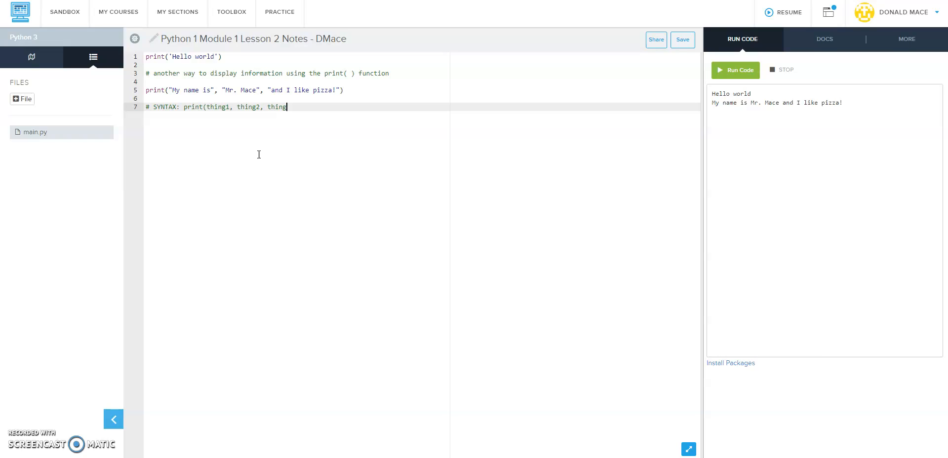
text(3,)
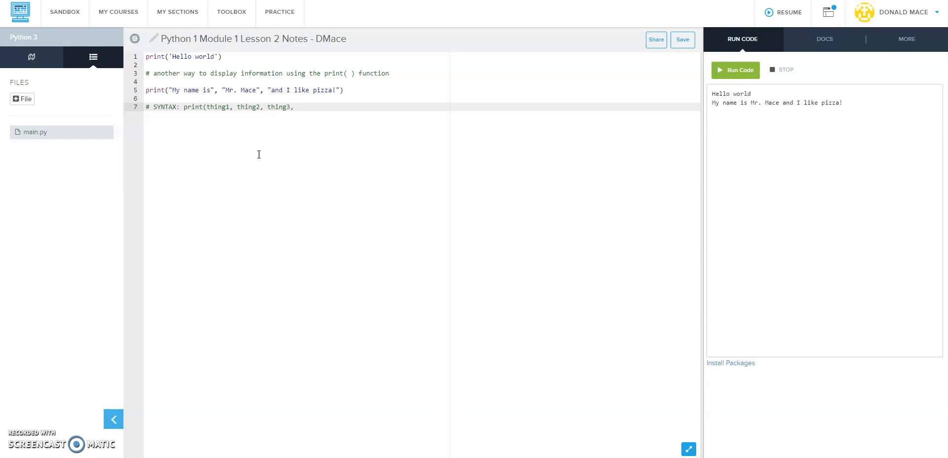
text(...)
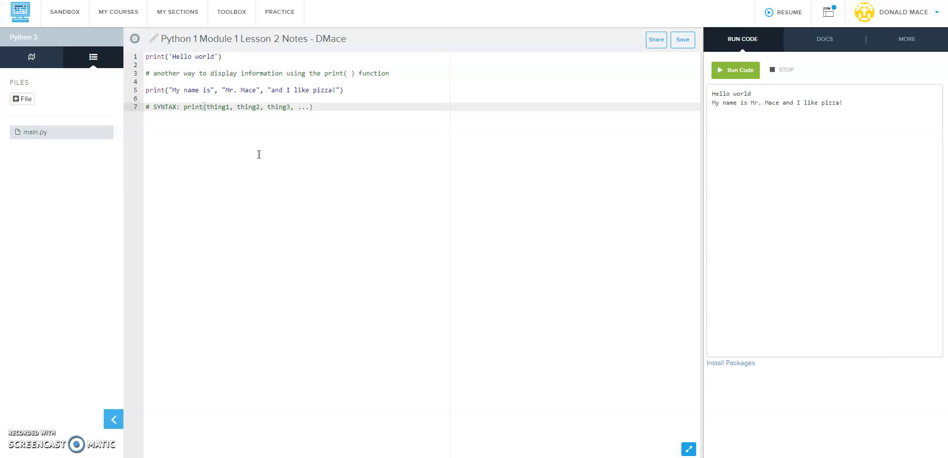
click(312, 108)
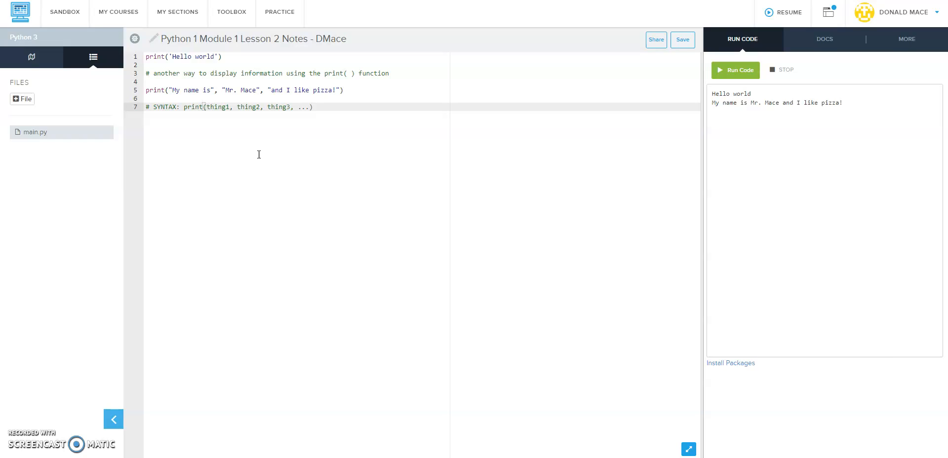
key(Enter)
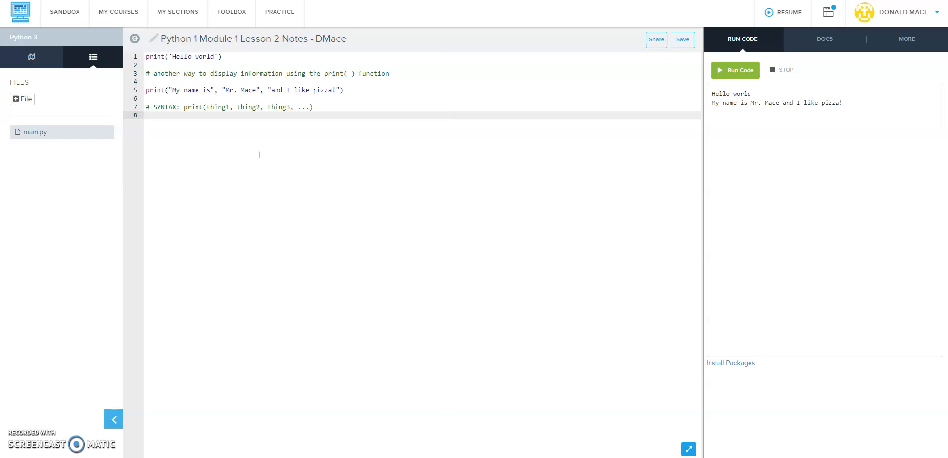
Step: Write the comment '# Displaying quotes on the screen', saving the file along the way
text(#Dis)
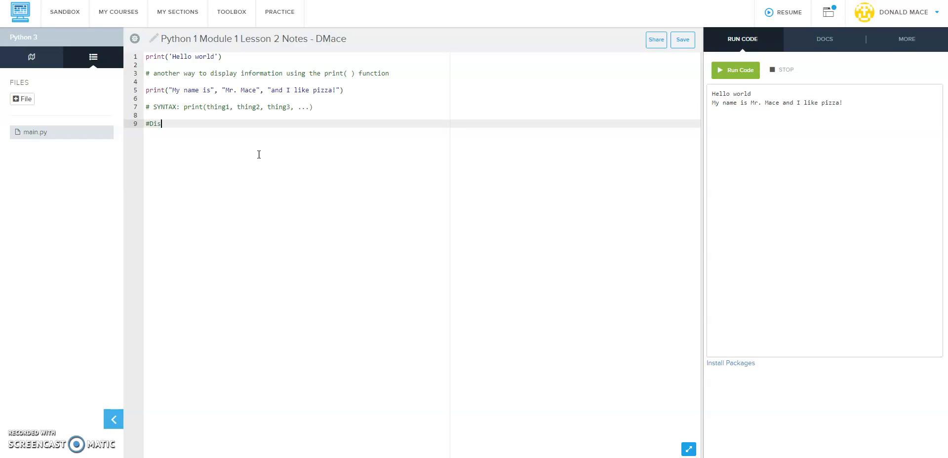
text(playing)
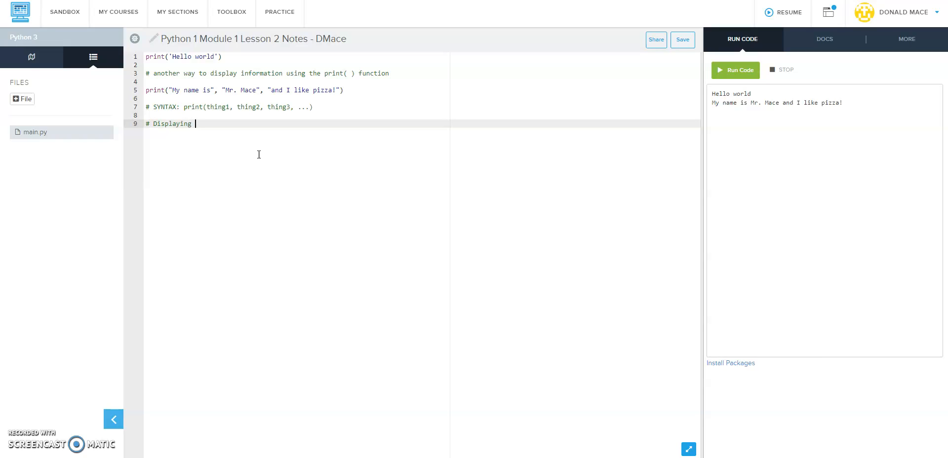
click(682, 39)
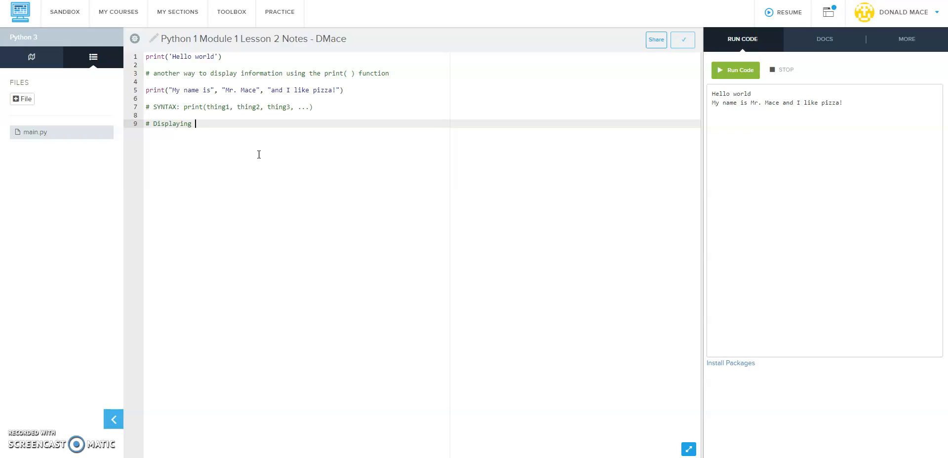
text(quotes oi)
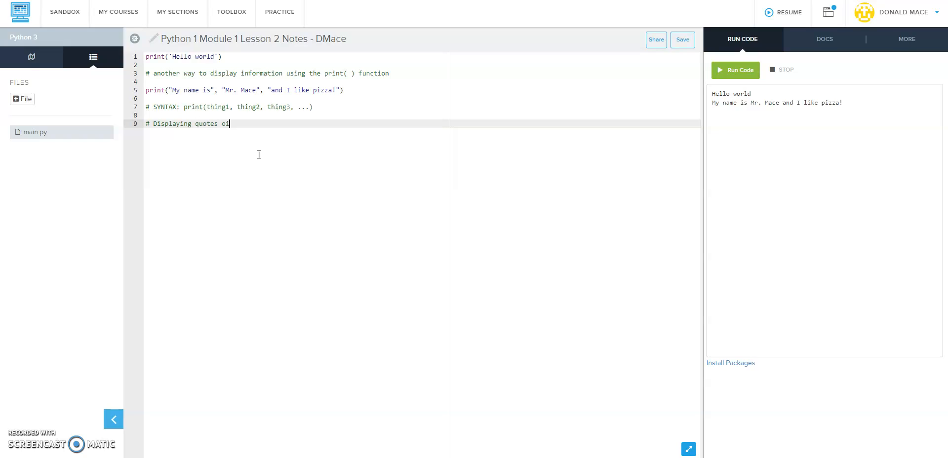
key(backspace)
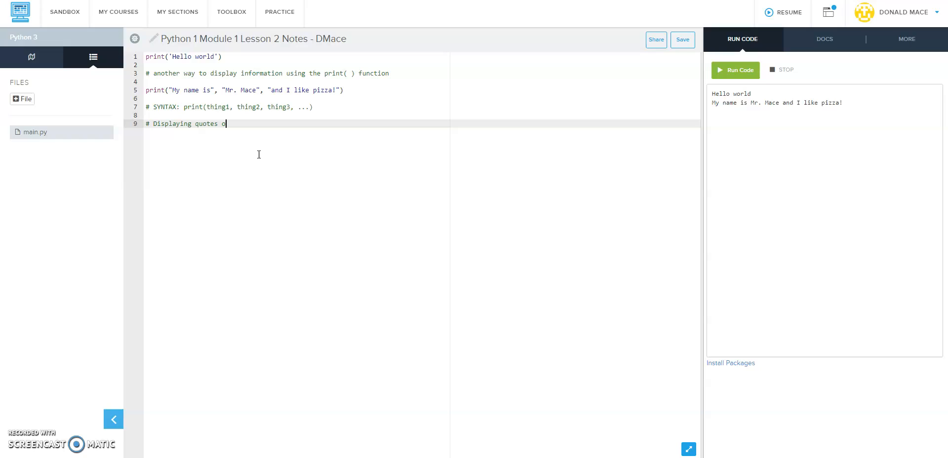
text(on)
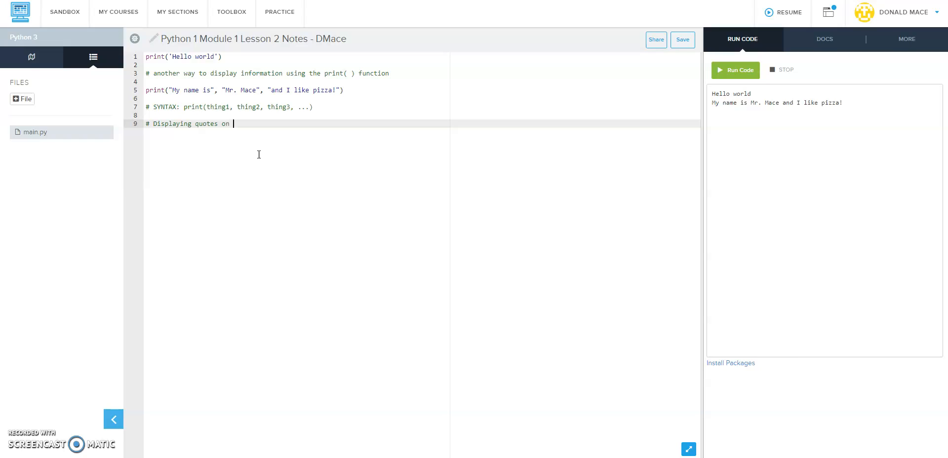
text(the screen)
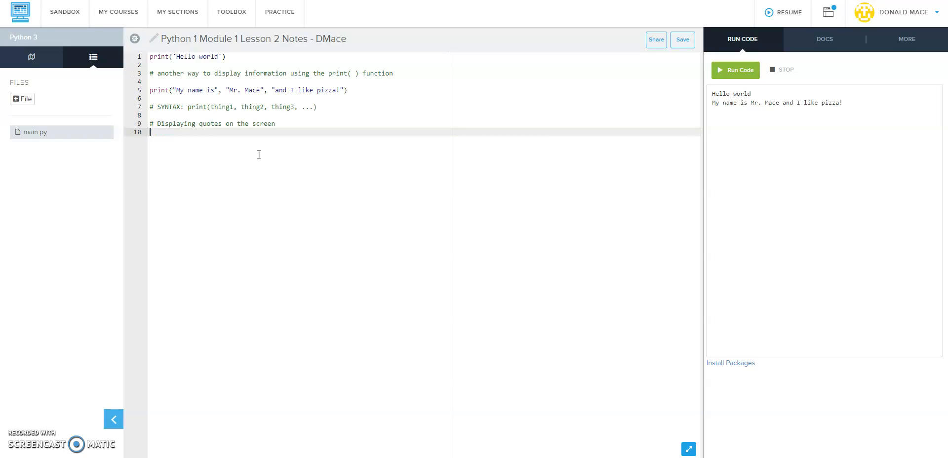
Step: Write print(""") # this is an error and run it to show the syntax error
text(print()
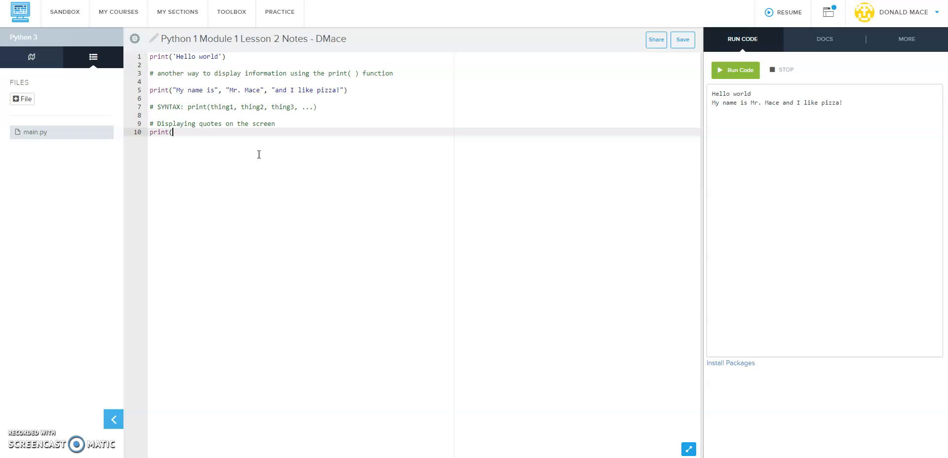
text(""")
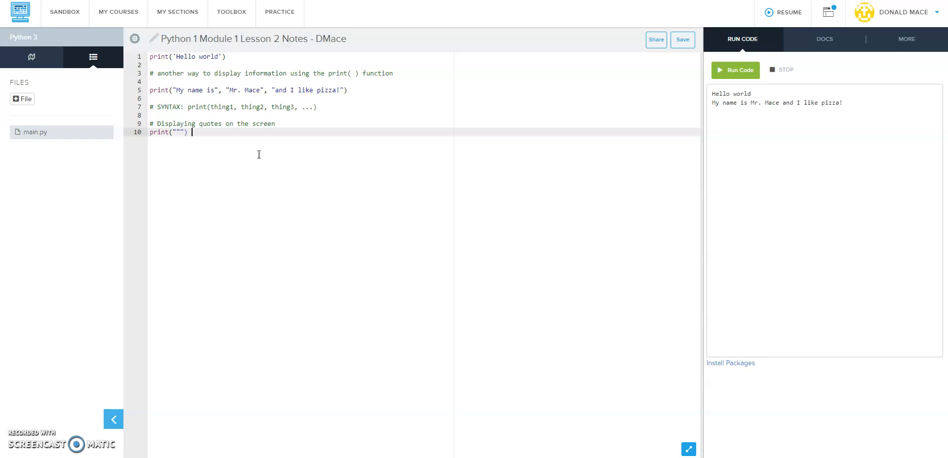
text(# this)
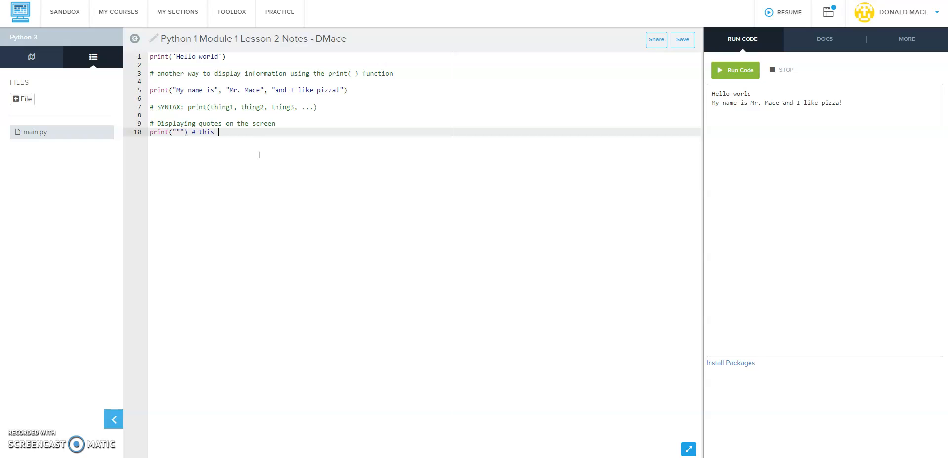
text(is an error)
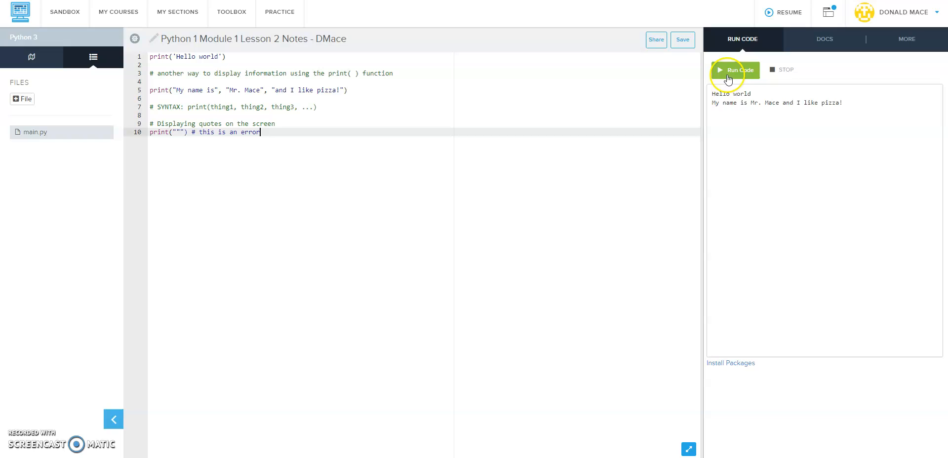
click(736, 70)
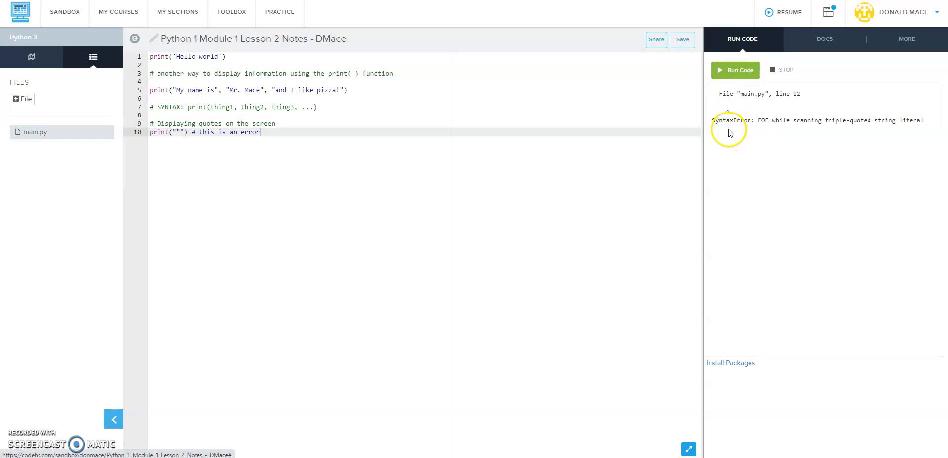
mouse_move(789, 122)
text(# )
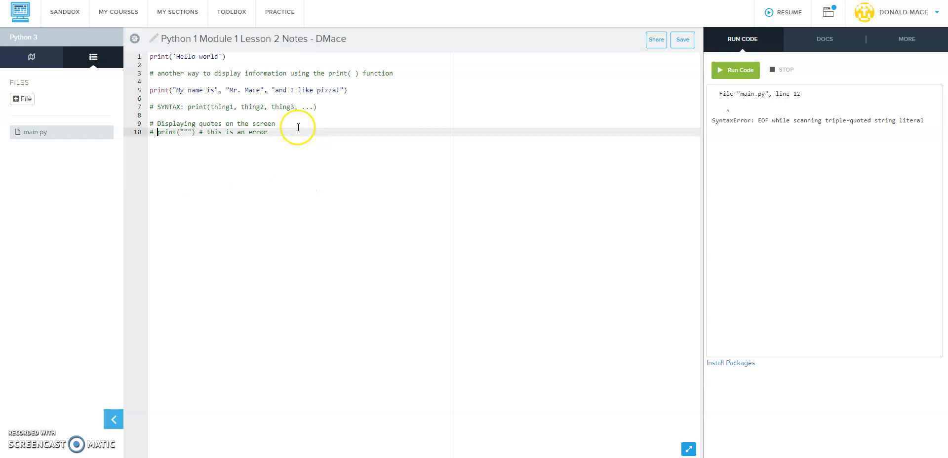
Step: Add a comment about displaying double quotes on the screen above a new print line
key(Enter)
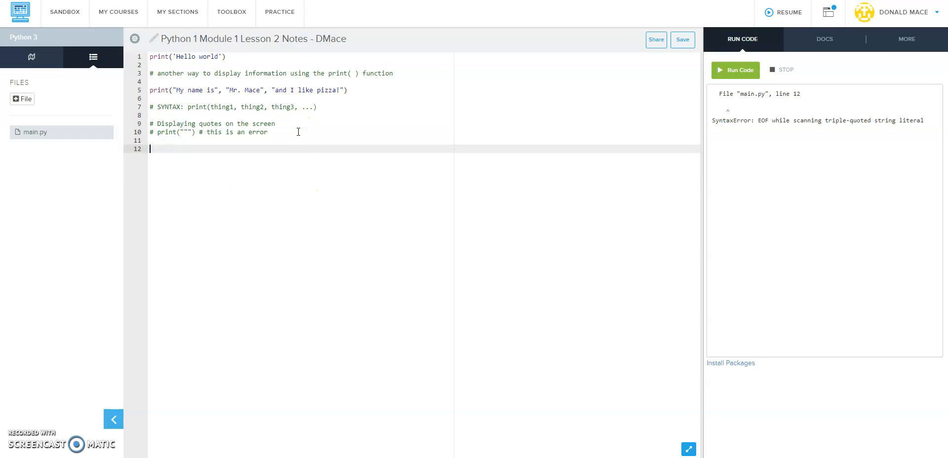
text(print)
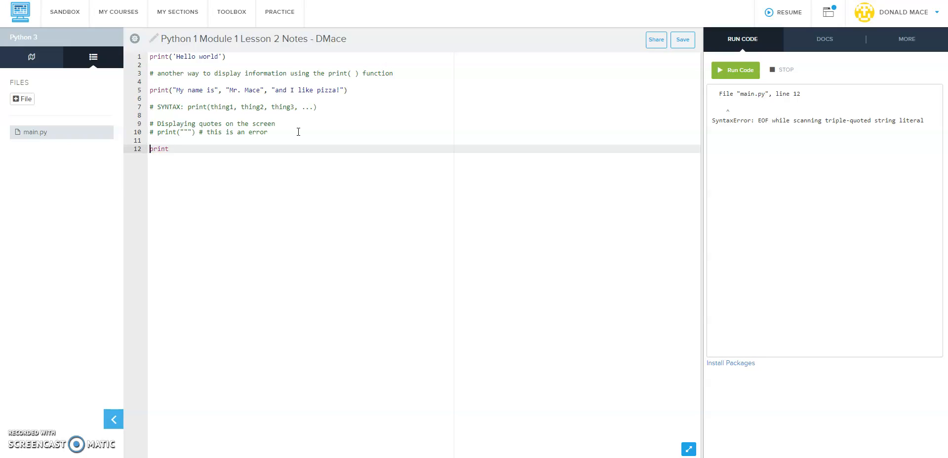
key(enter)
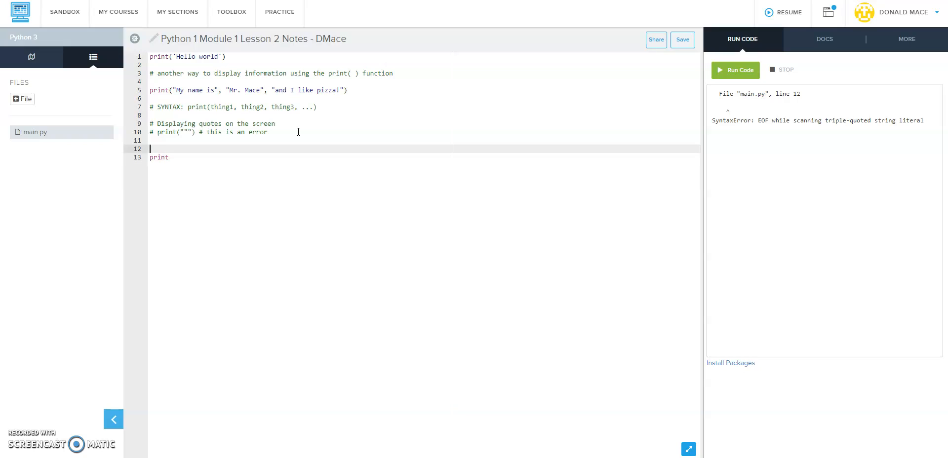
text(# To d)
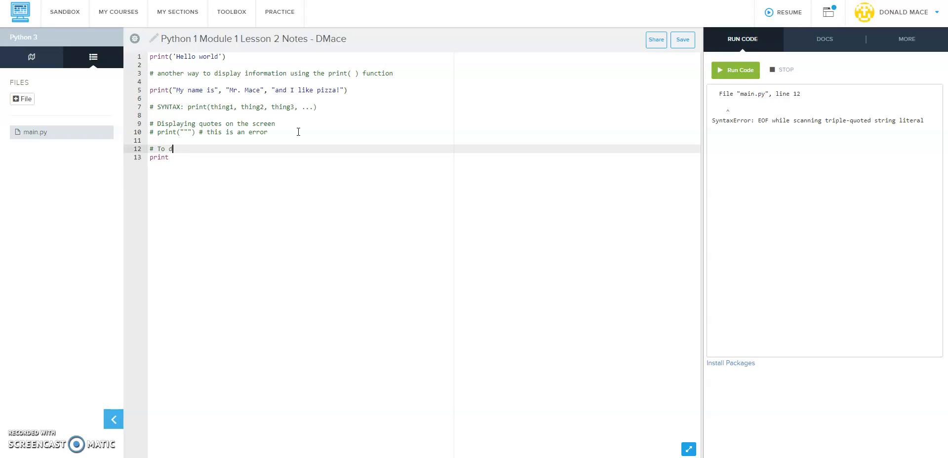
text(isplay double quotes)
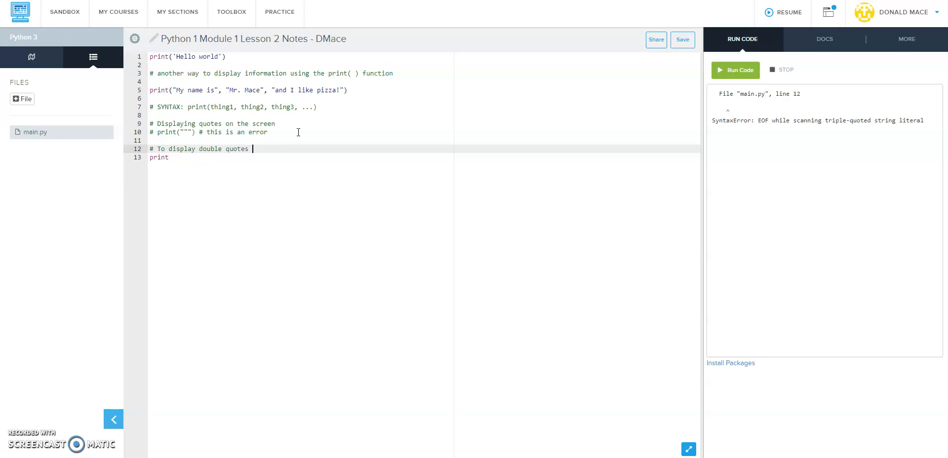
text(on the scree)
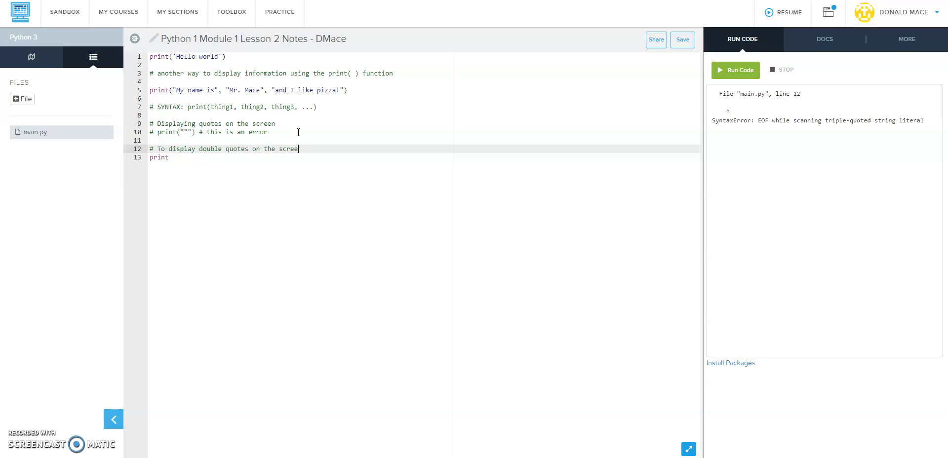
text(n)
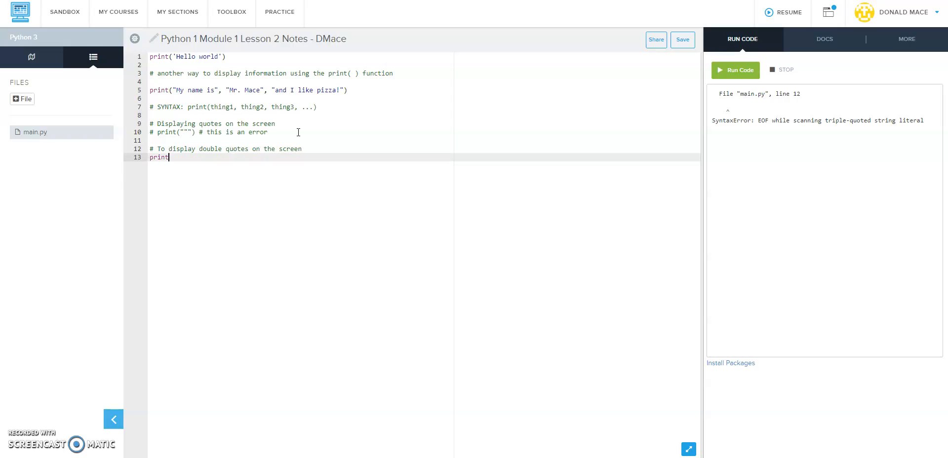
Step: Complete the line as print('He said, "I am a rock star!"') using single quotes around the string
text((")
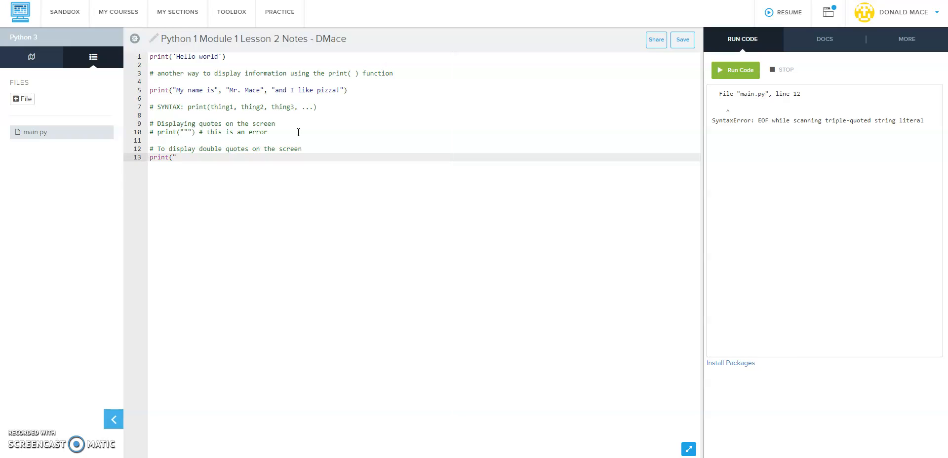
key(Backspace)
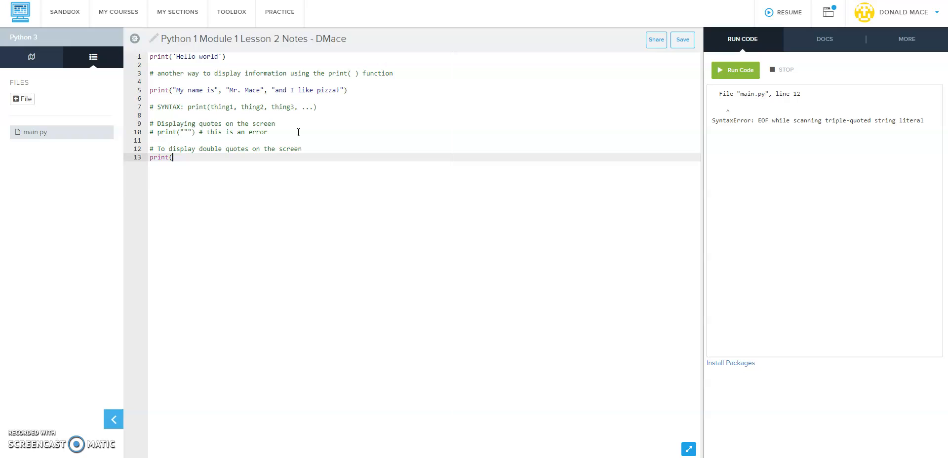
text('He a)
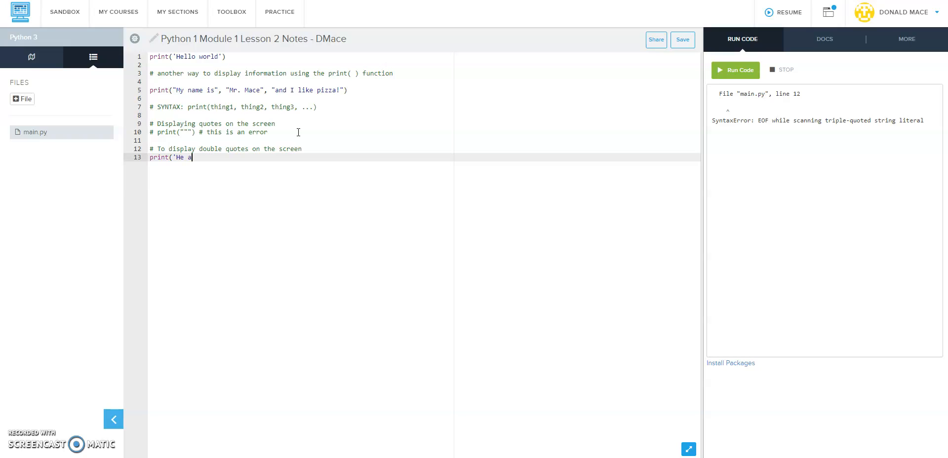
text(said,)
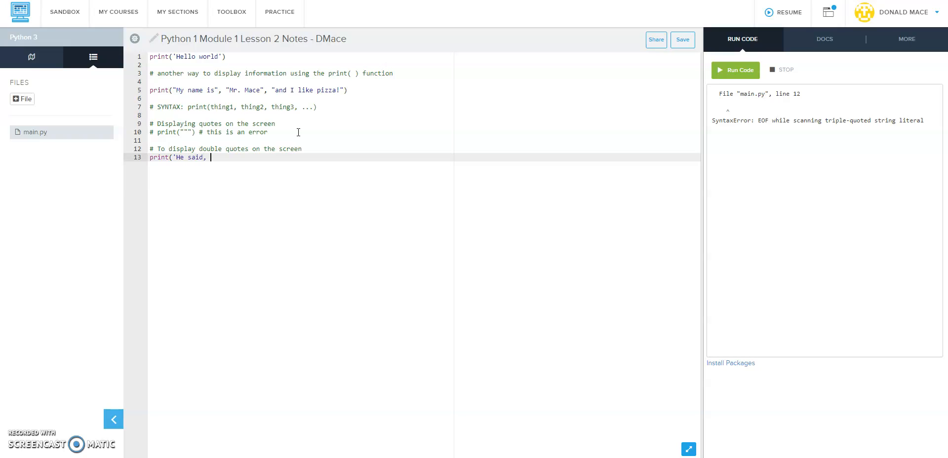
text("I a)
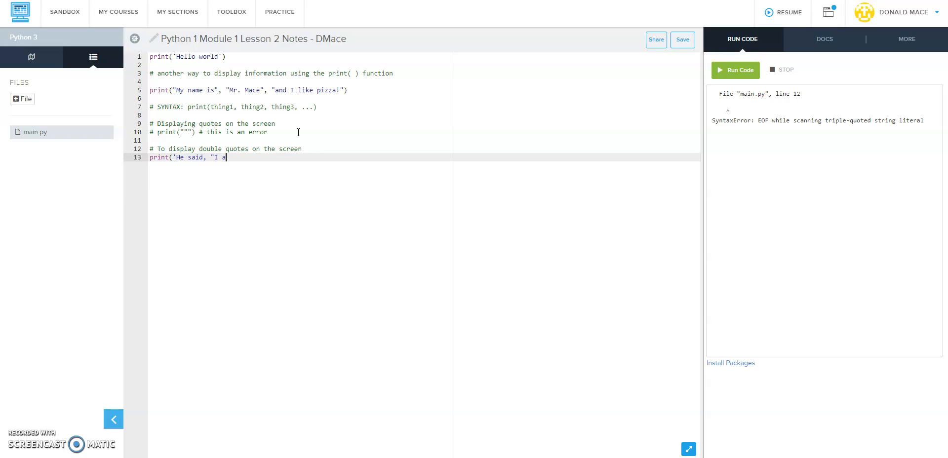
text(m a ro)
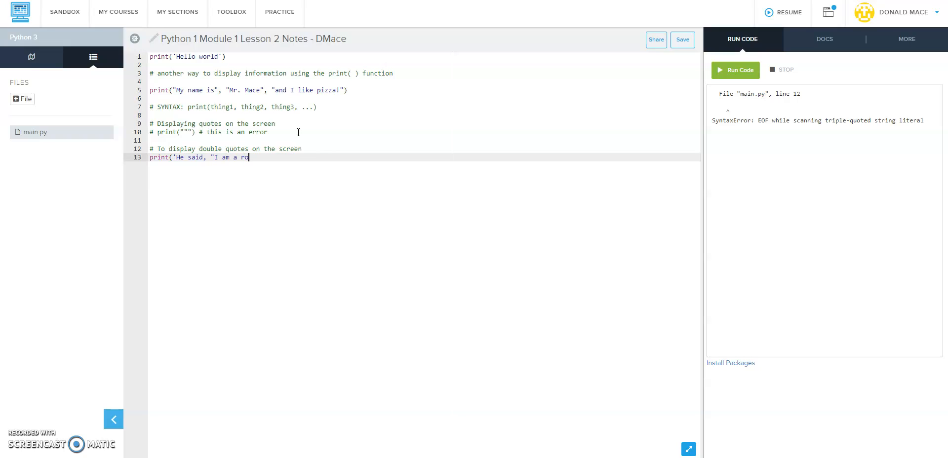
text(ck star)
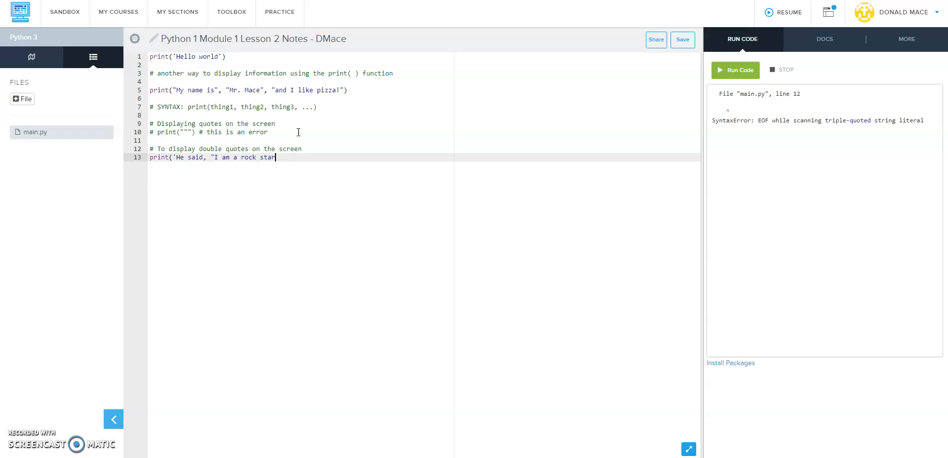
text(!")
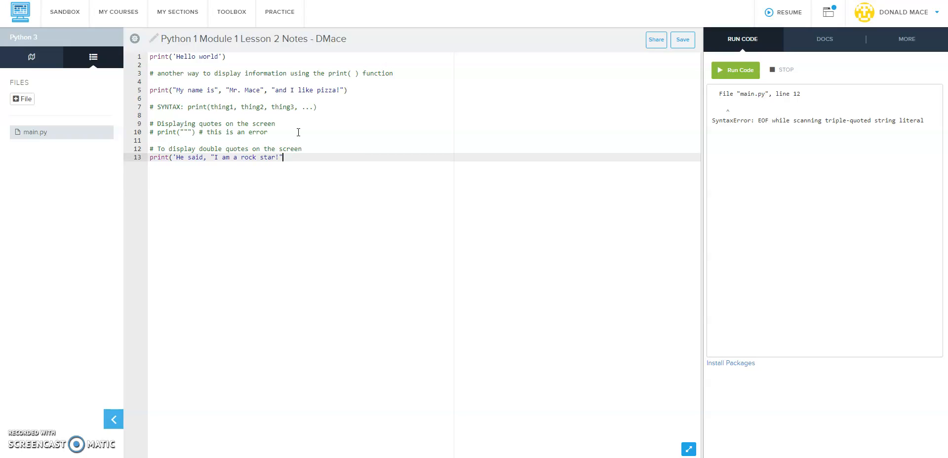
text(')
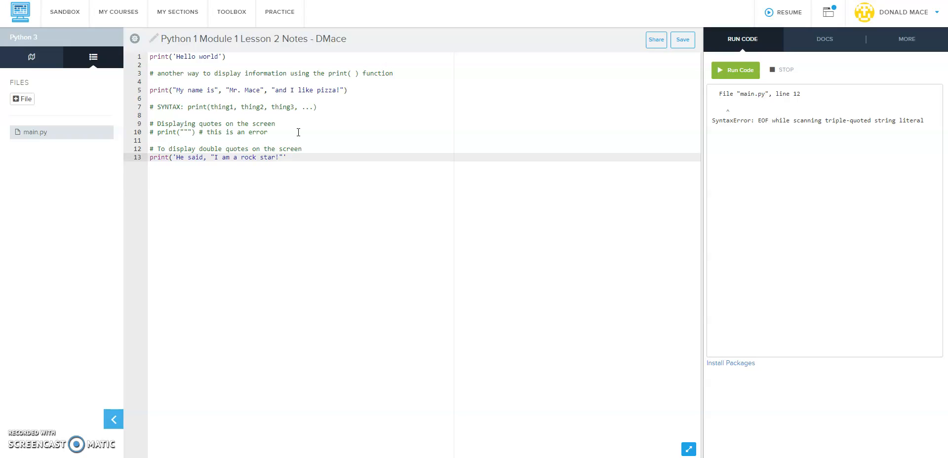
text("))
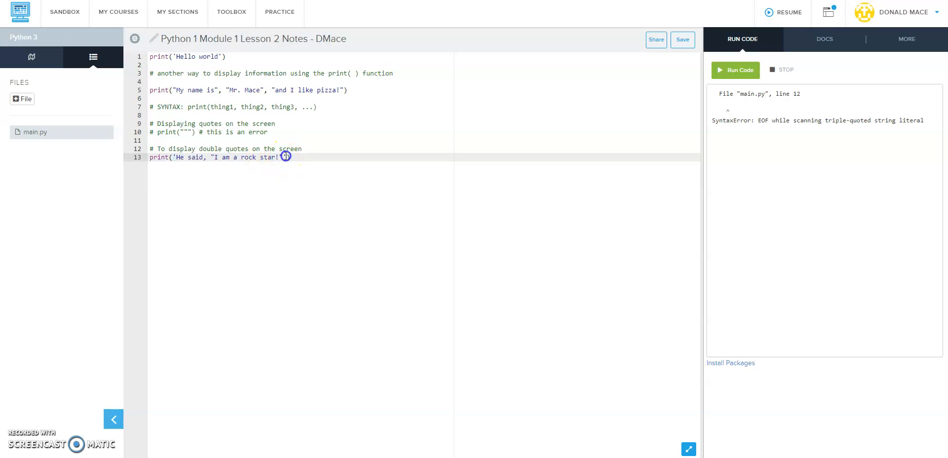
Step: Run main.py so the console shows Hello world, the name line and He said, "I am a rock star!"
click(736, 70)
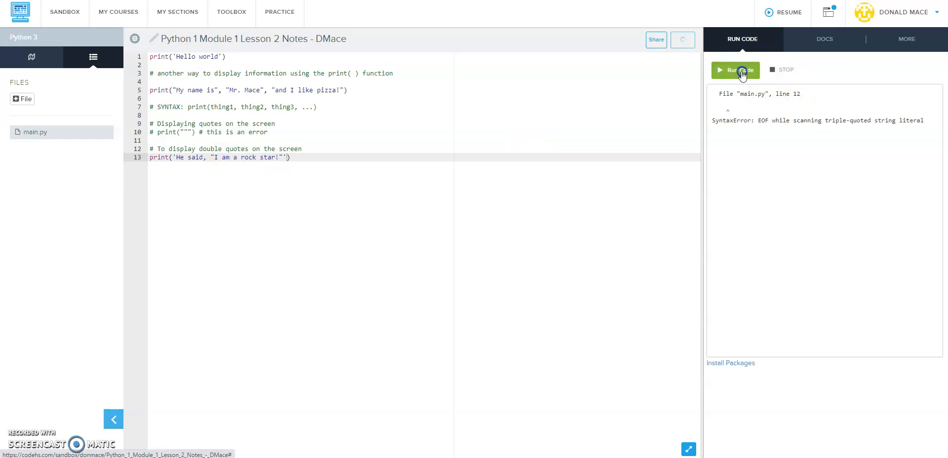
click(736, 70)
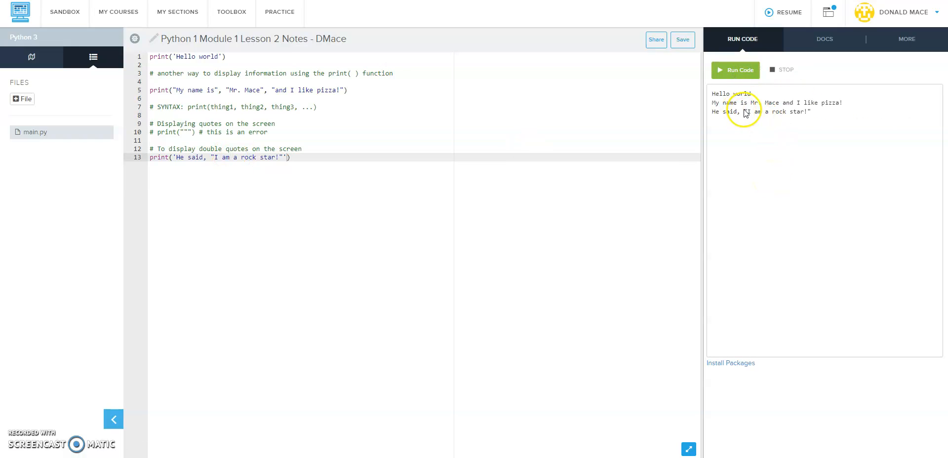
mouse_move(743, 117)
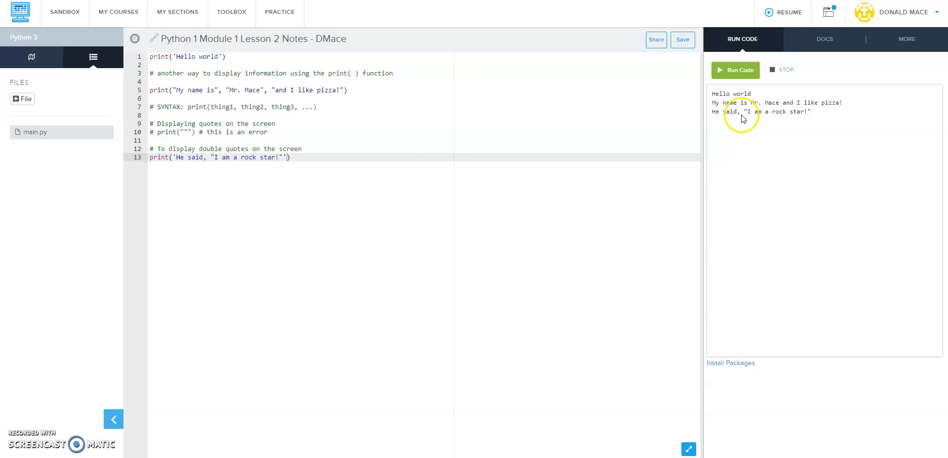
mouse_move(254, 161)
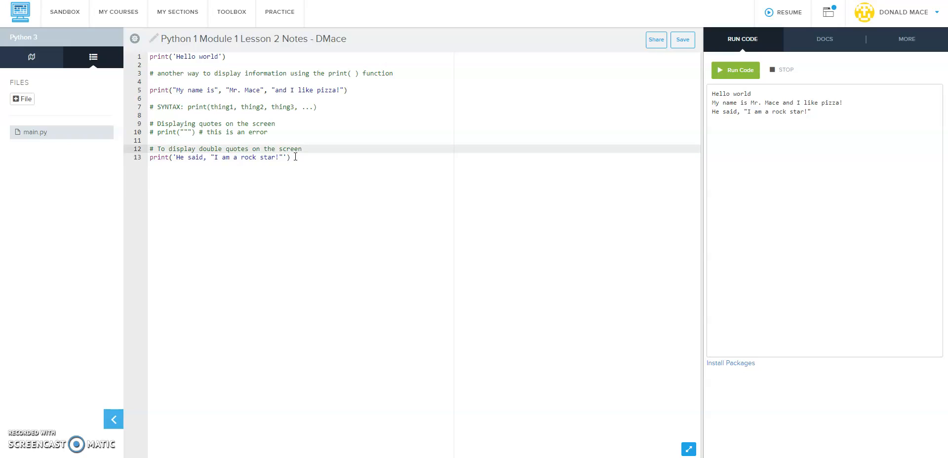
Step: Complete the line 12 comment with 'wrap them in single quotes' and start a new line
text(wrap then)
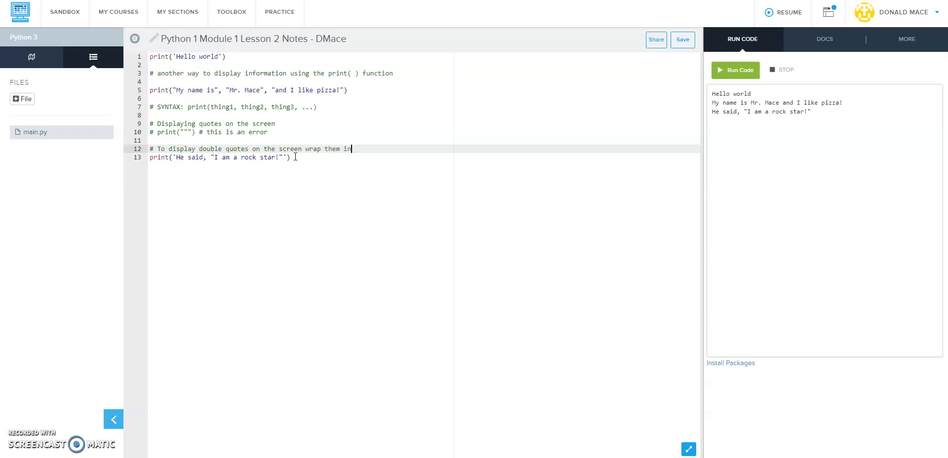
text(single q)
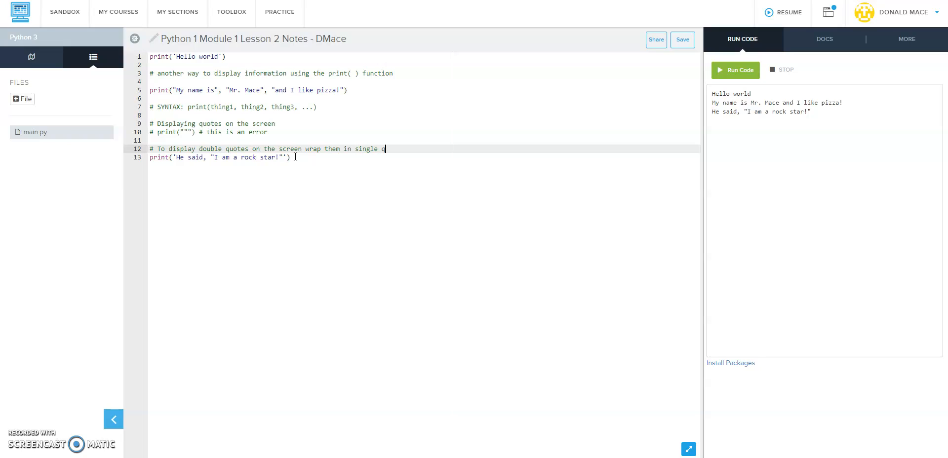
text(uotes)
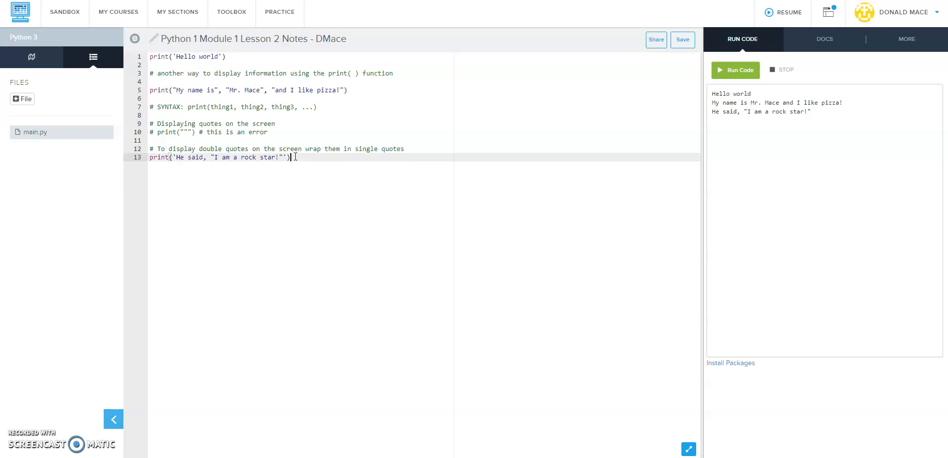
key(enter)
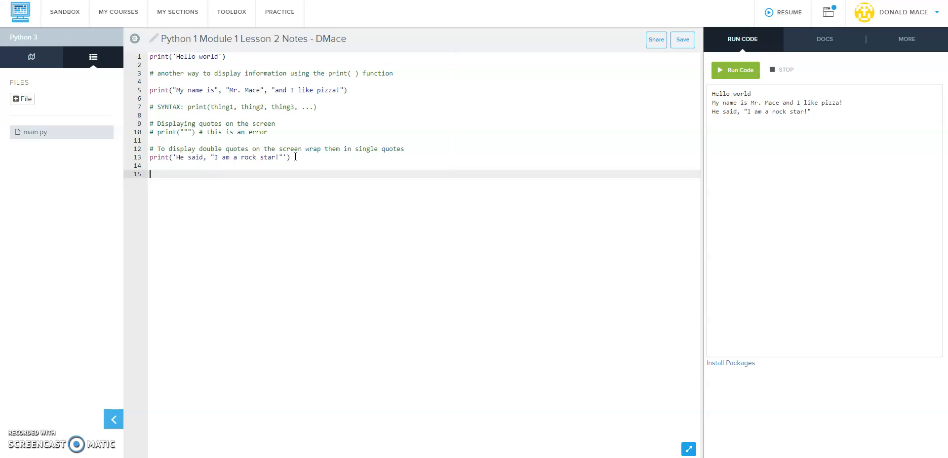
Step: Add a comment asking how single quotes can be displayed on the screen and fix its typos
text(# How)
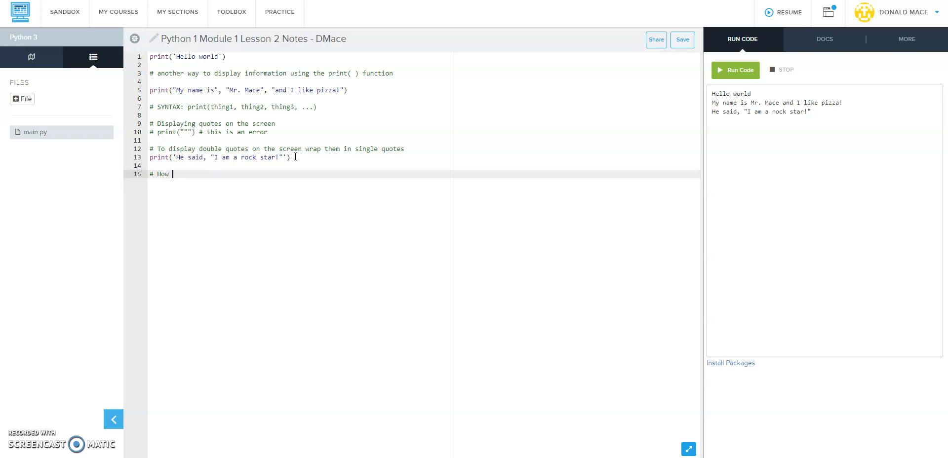
text(c)
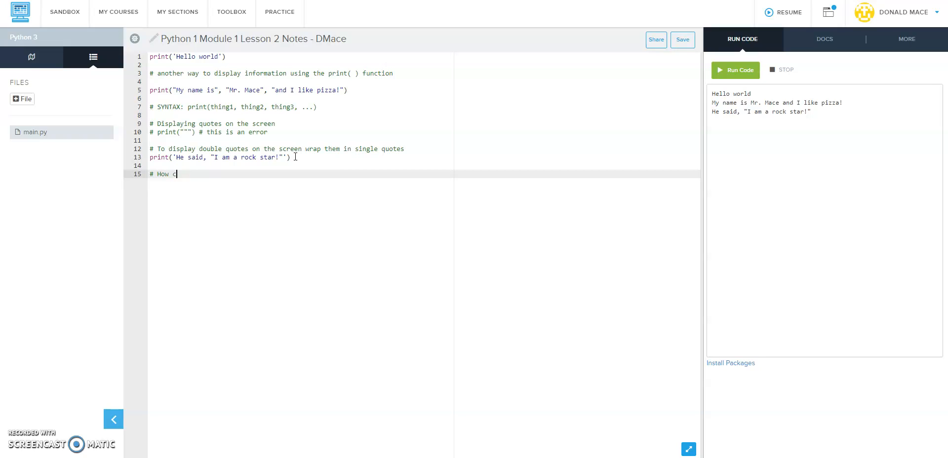
text(so you thonk that you can display single quotes on the s)
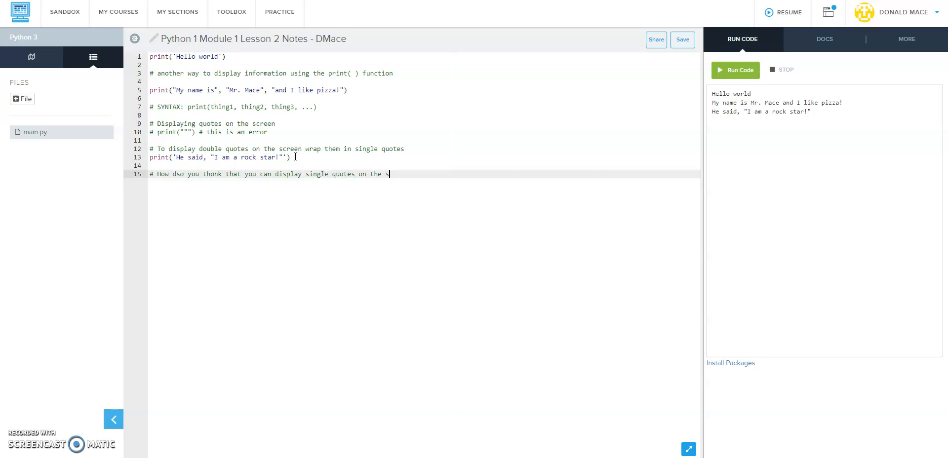
text(creen?)
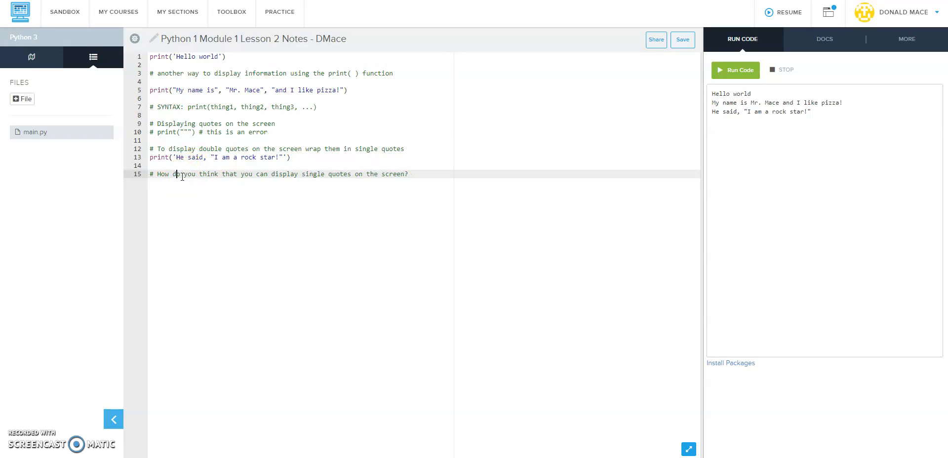
click(409, 174)
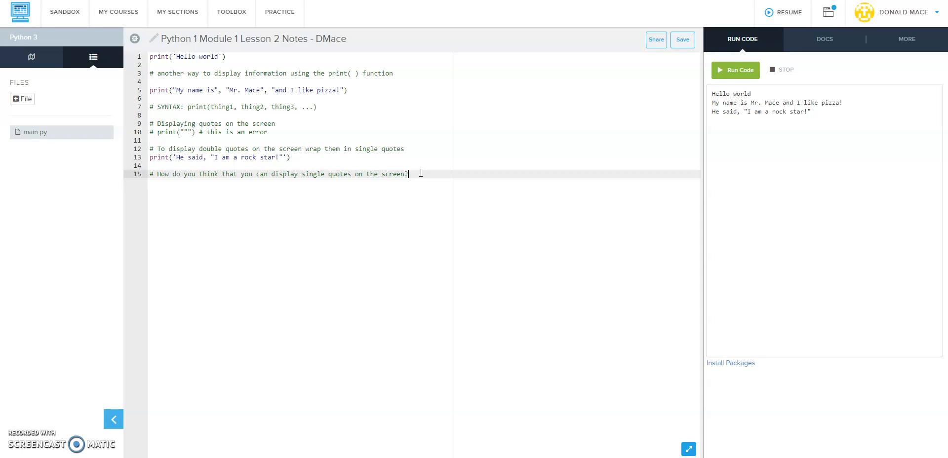
mouse_move(424, 97)
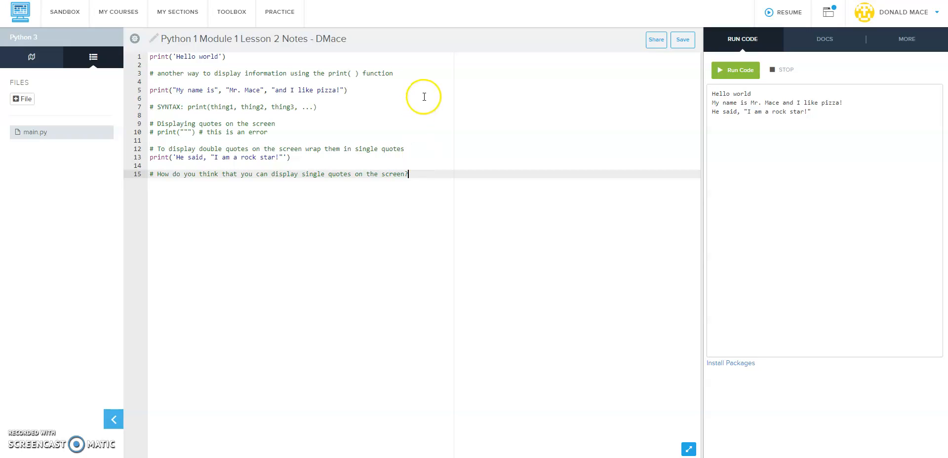
mouse_move(511, 150)
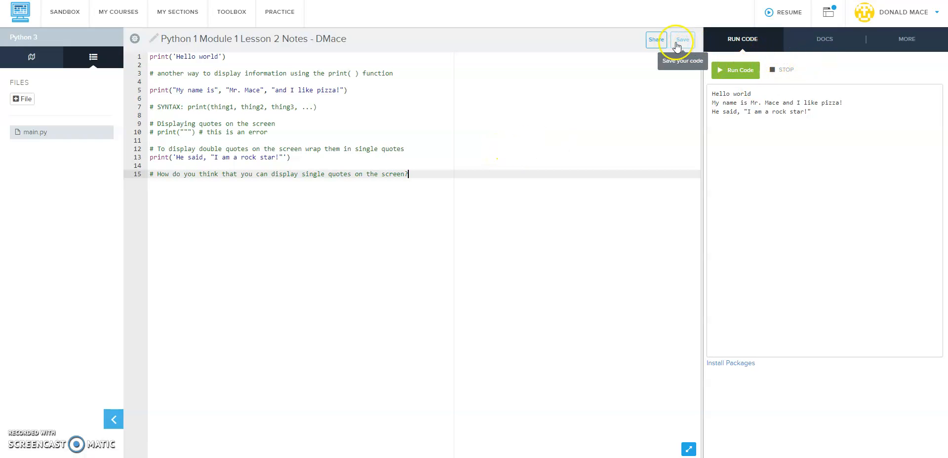
Step: Save the finished notes program ending with the single-quotes question on line 15
click(682, 40)
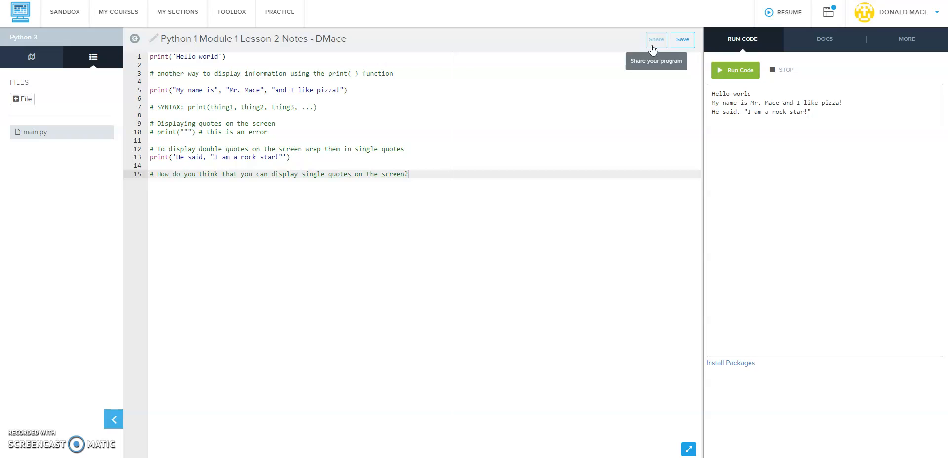
click(655, 39)
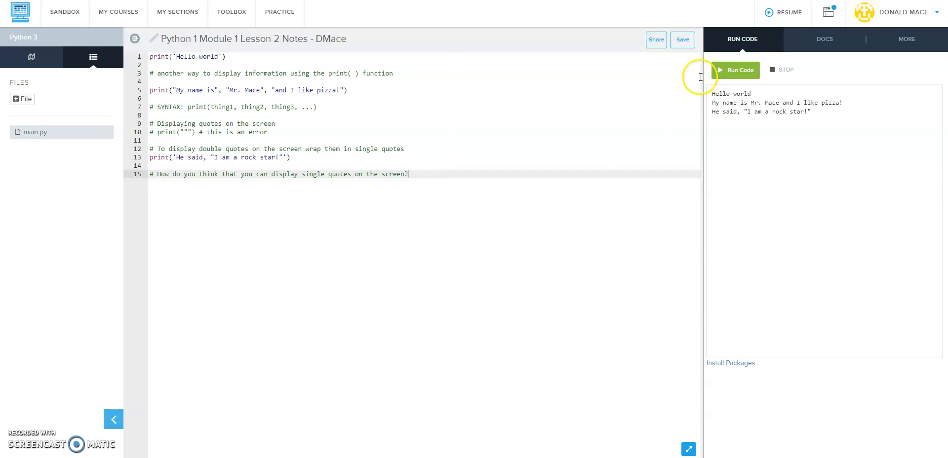
mouse_move(709, 70)
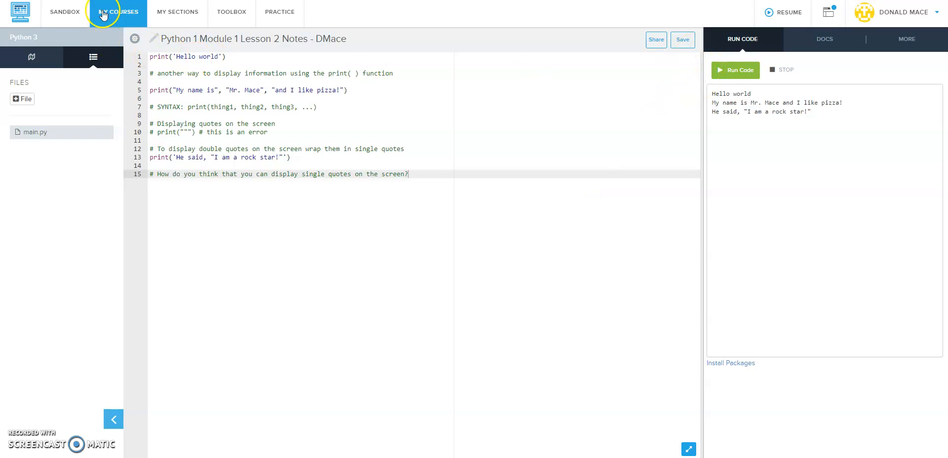
mouse_move(711, 85)
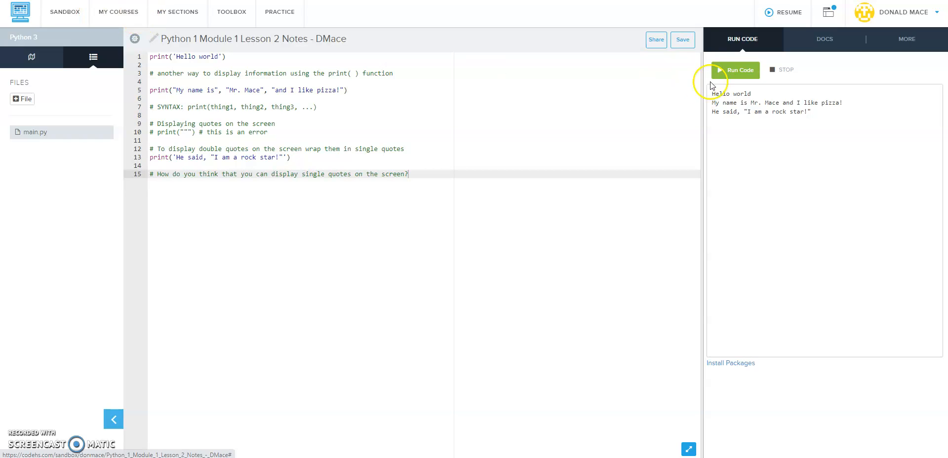
mouse_move(743, 80)
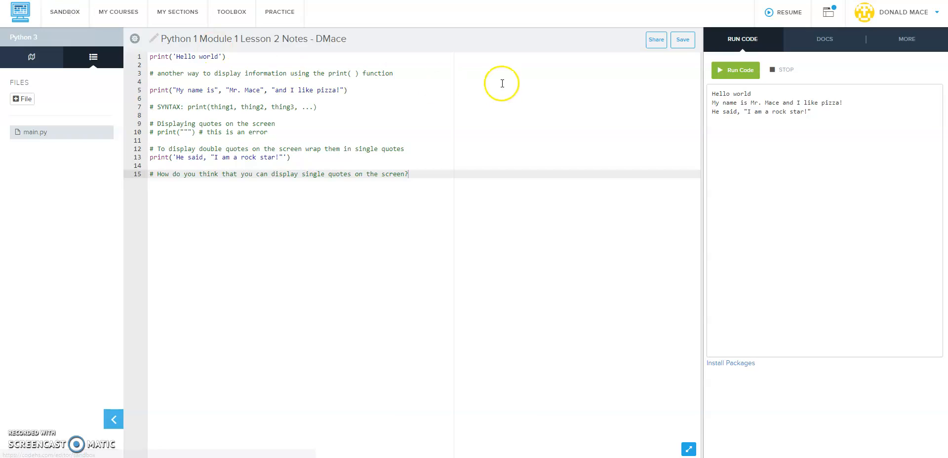
Step: Return to the Sandbox page listing Python 1 Module 1 Lesson 2 Notes among three programs
click(65, 12)
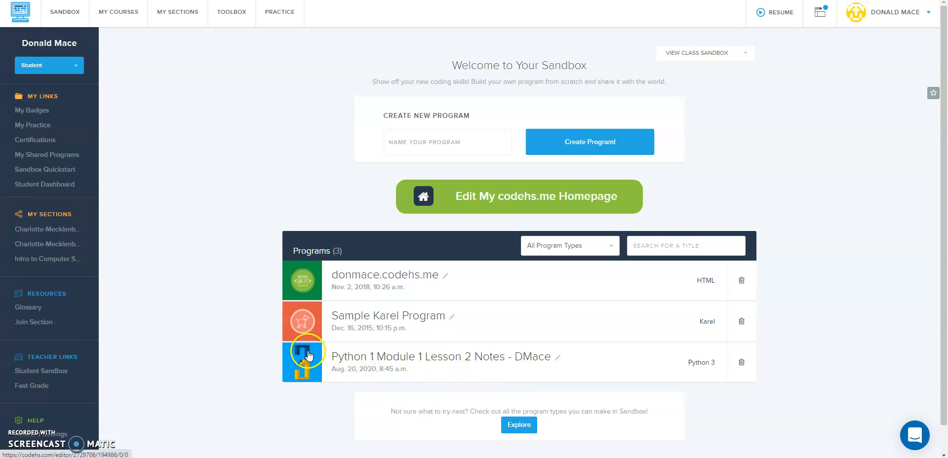
mouse_move(725, 373)
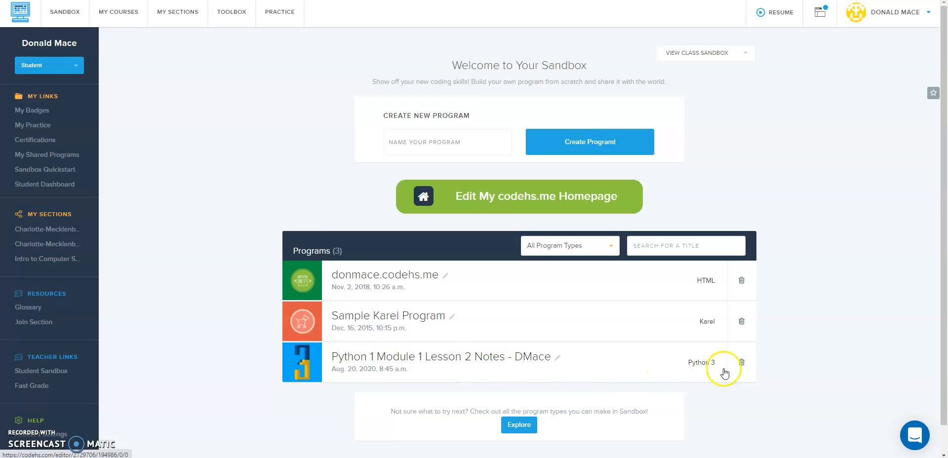
mouse_move(800, 274)
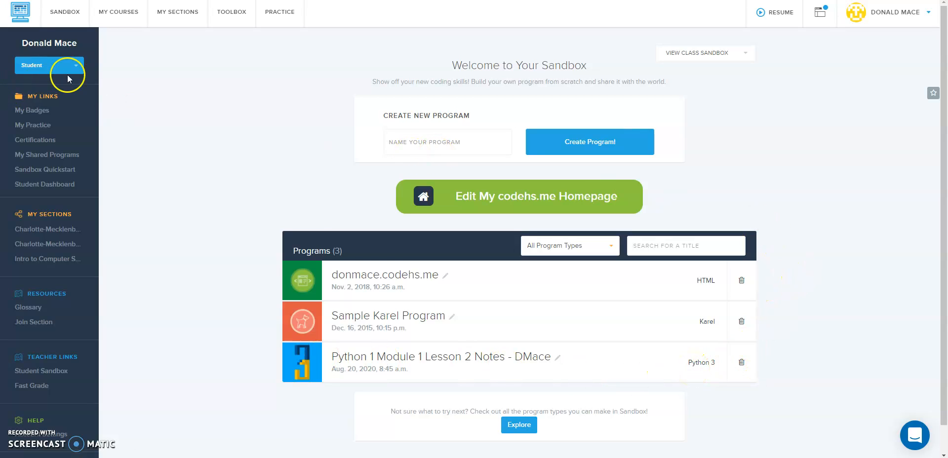
mouse_move(71, 74)
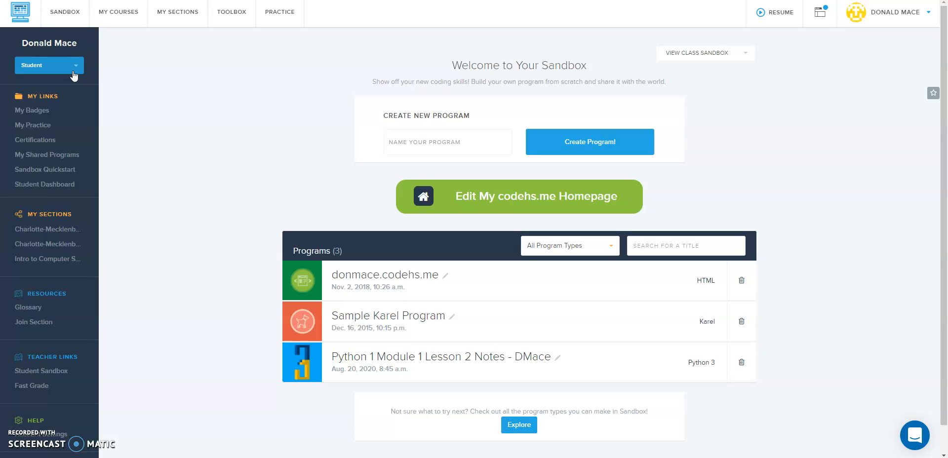
mouse_move(94, 64)
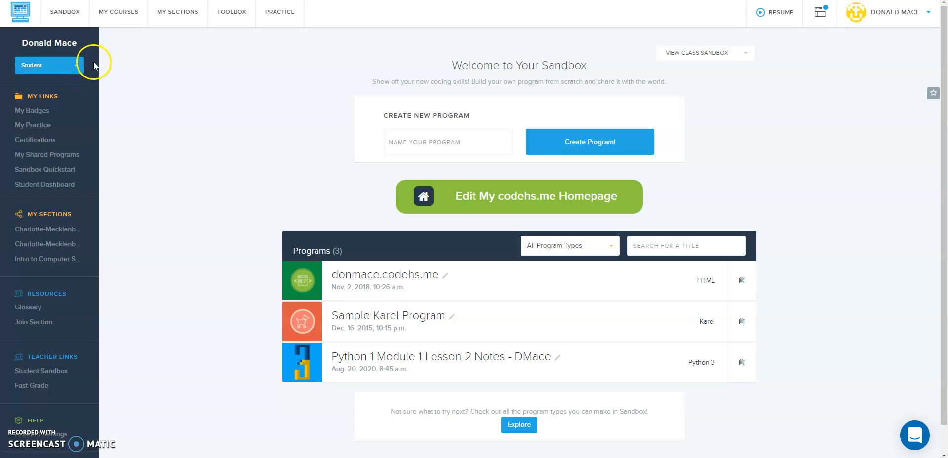